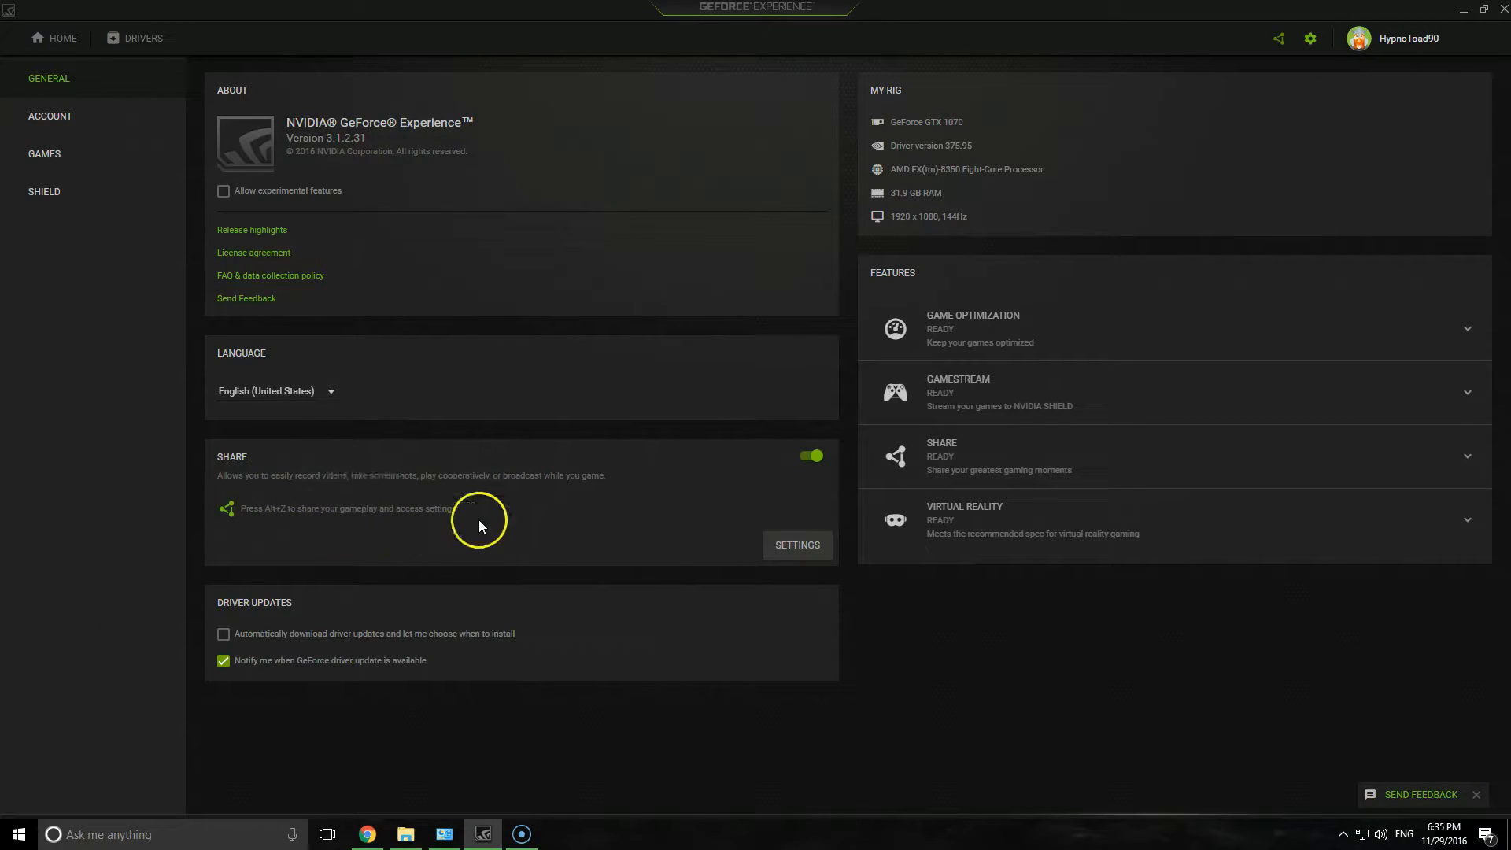
mouse_move(432, 480)
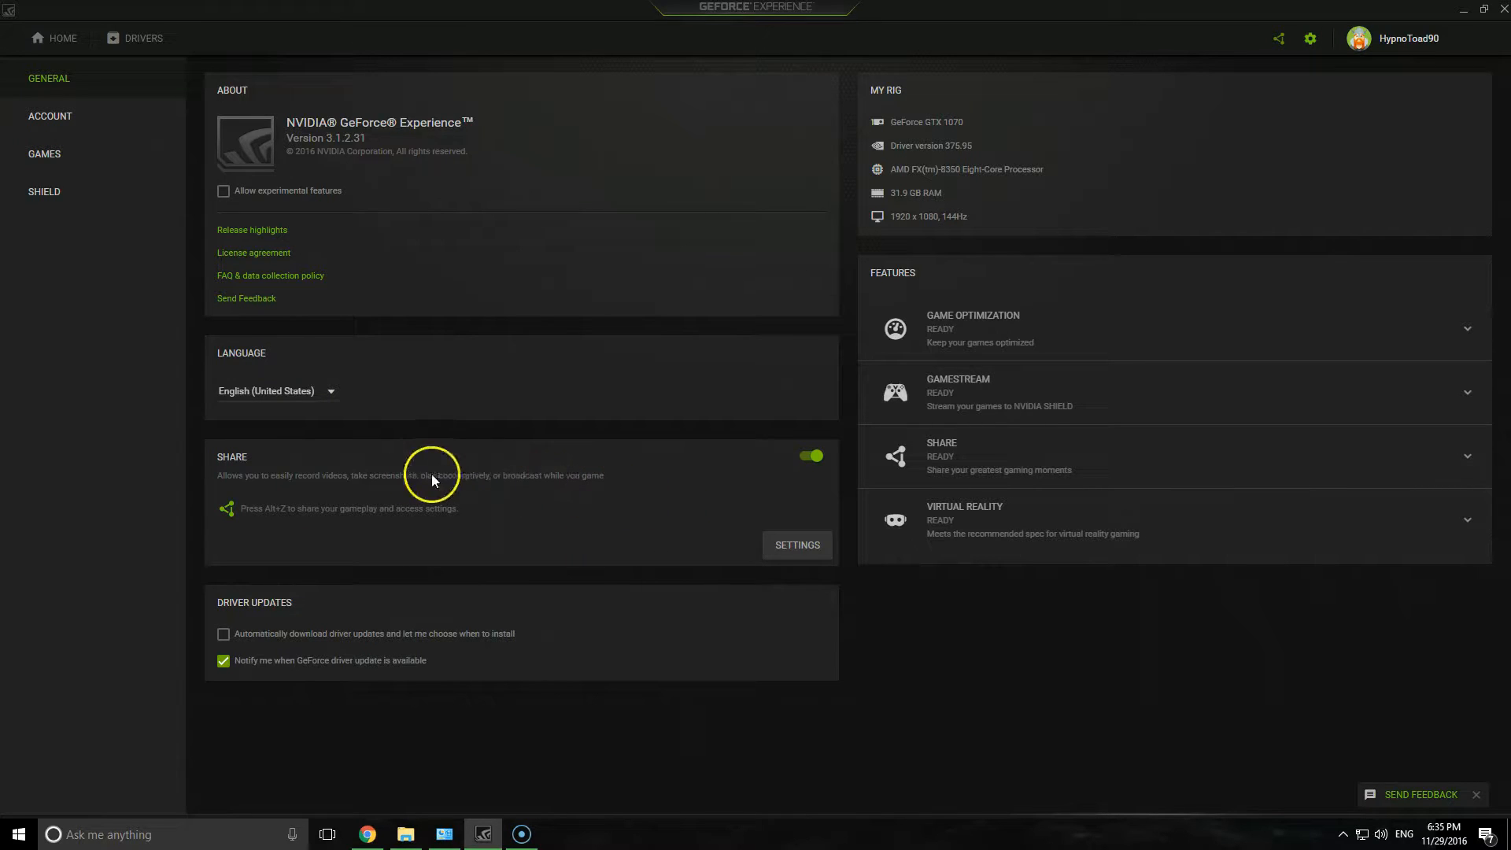
mouse_move(544, 535)
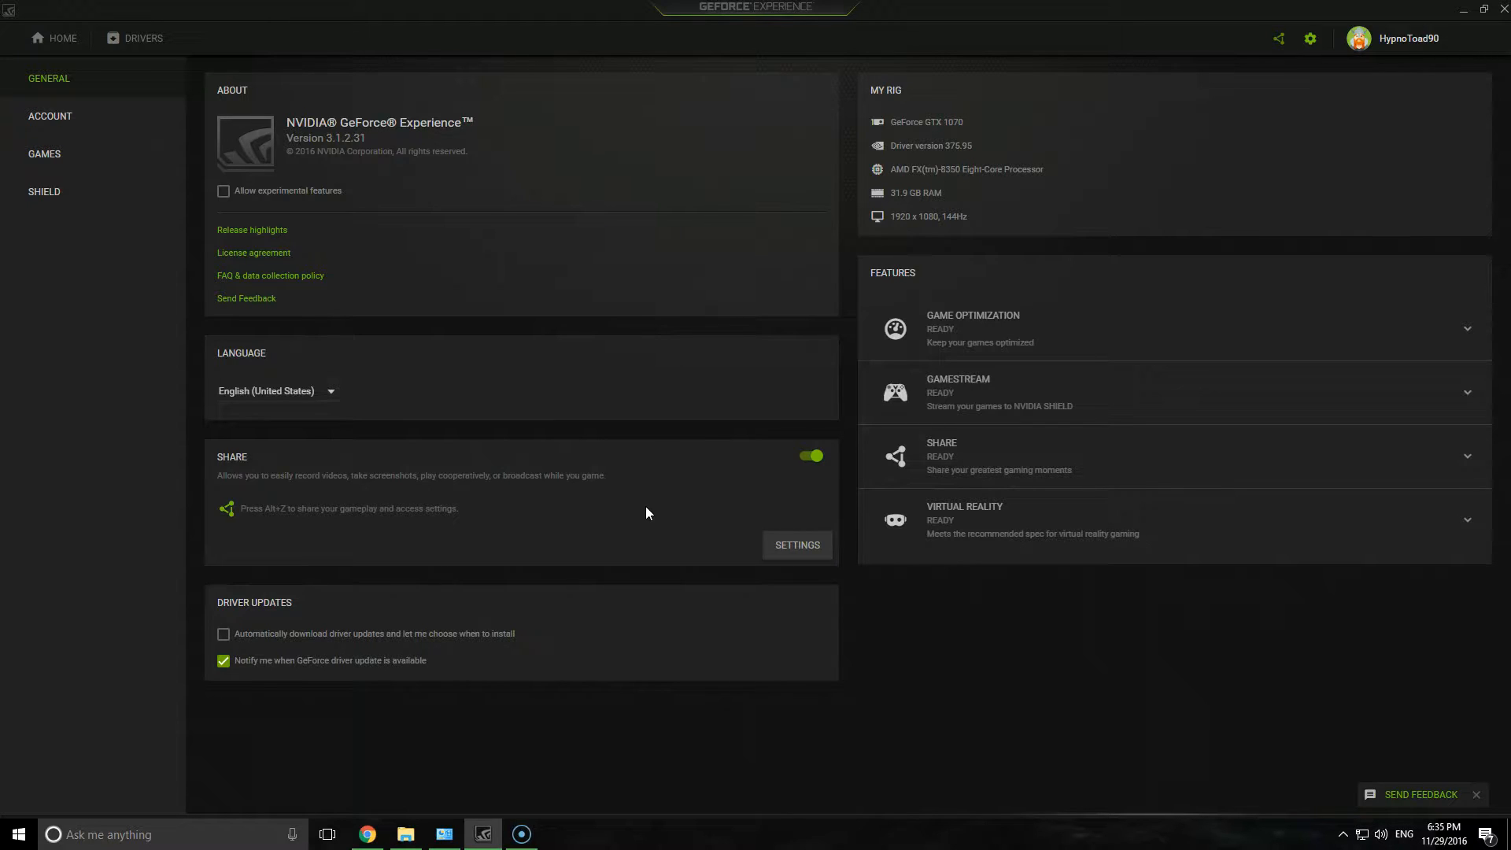
mouse_move(645, 515)
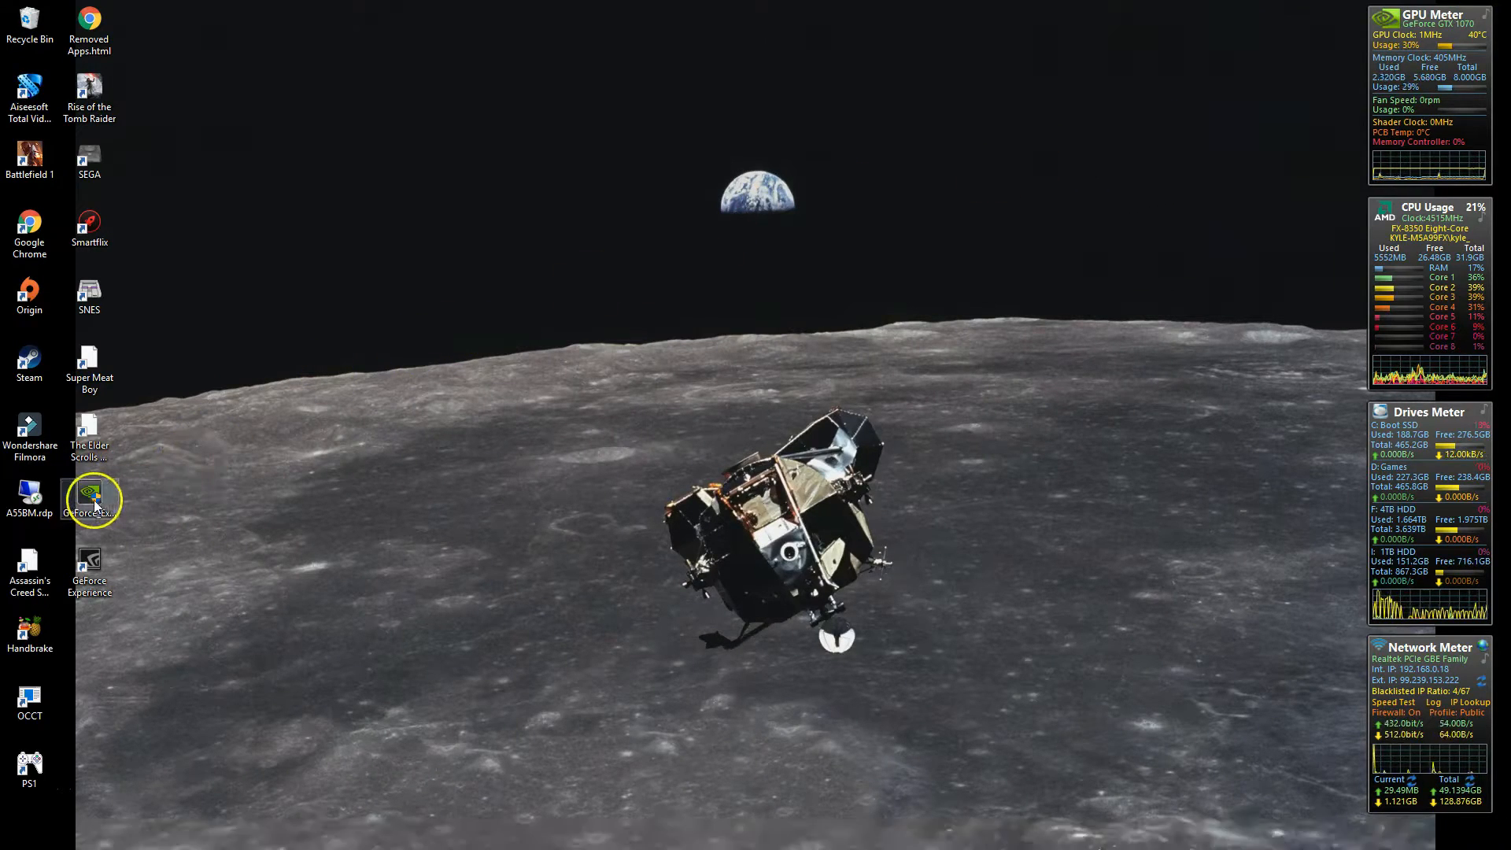
mouse_move(89, 501)
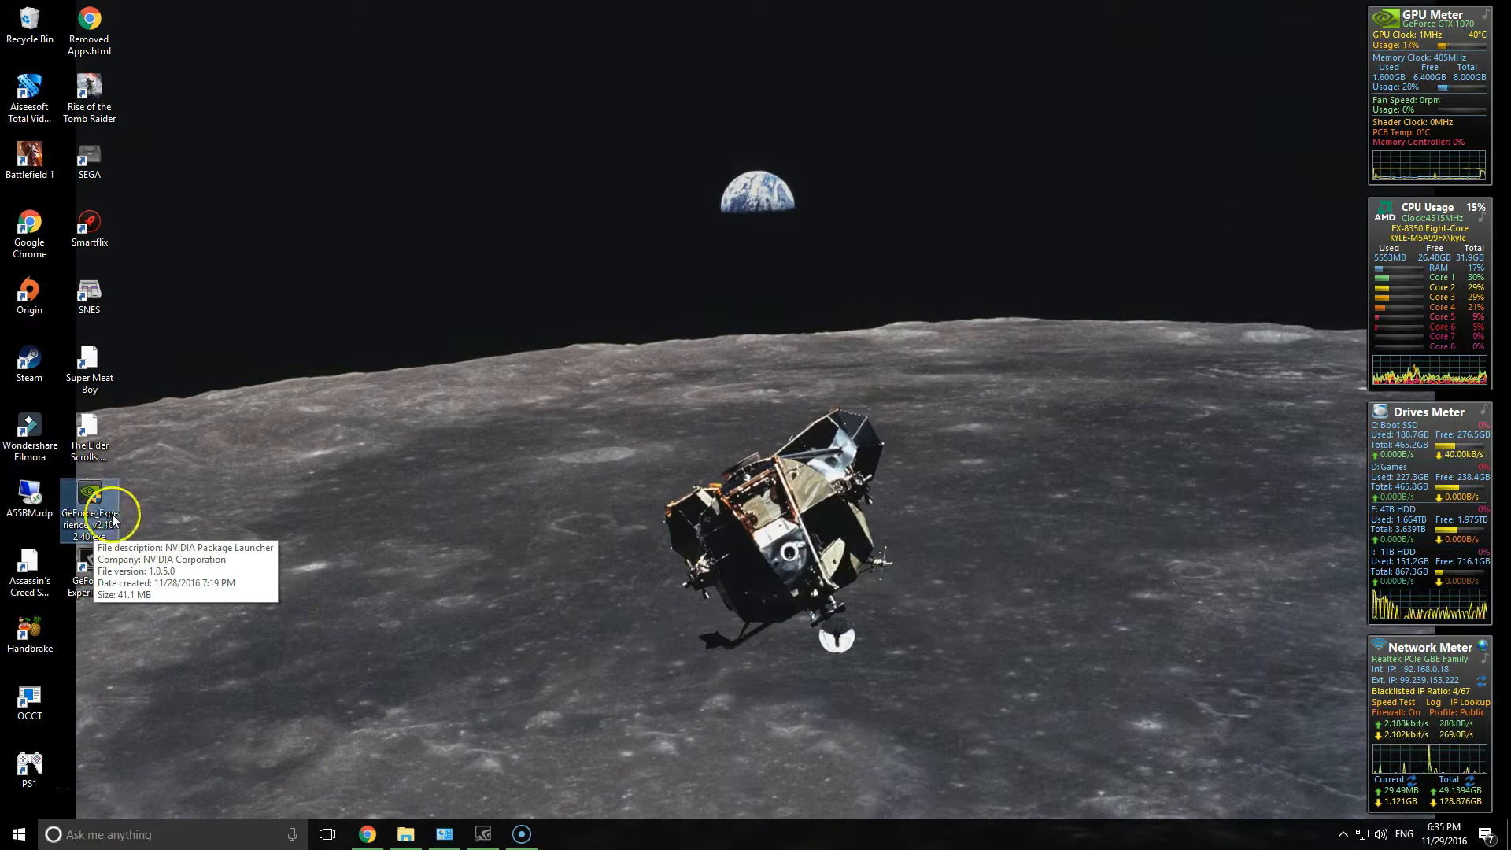
mouse_move(164, 528)
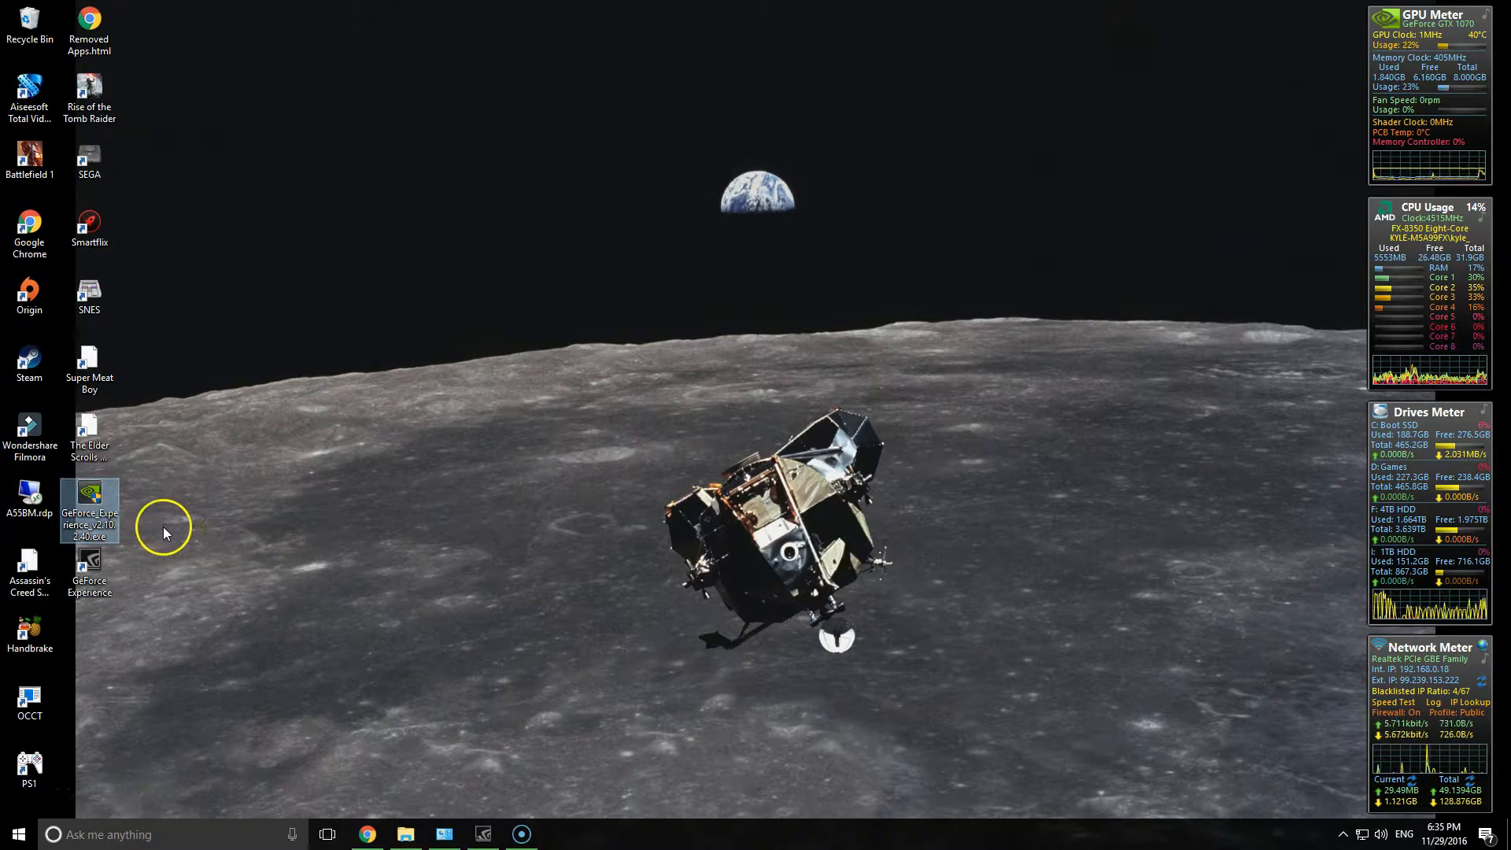
mouse_move(90, 506)
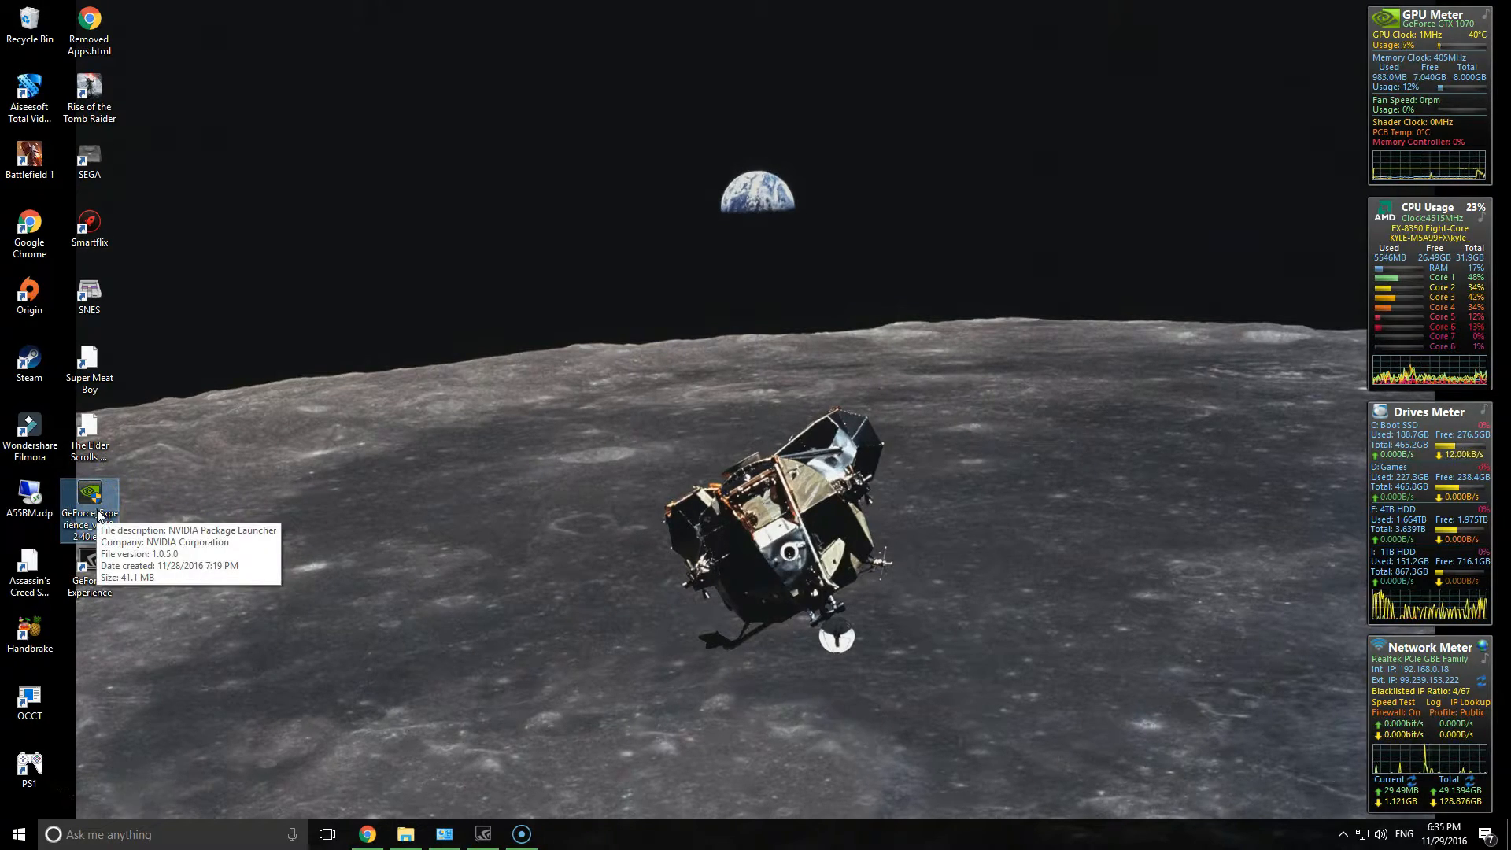
Open Programs and Features from the taskbar to list installed programs
click(444, 834)
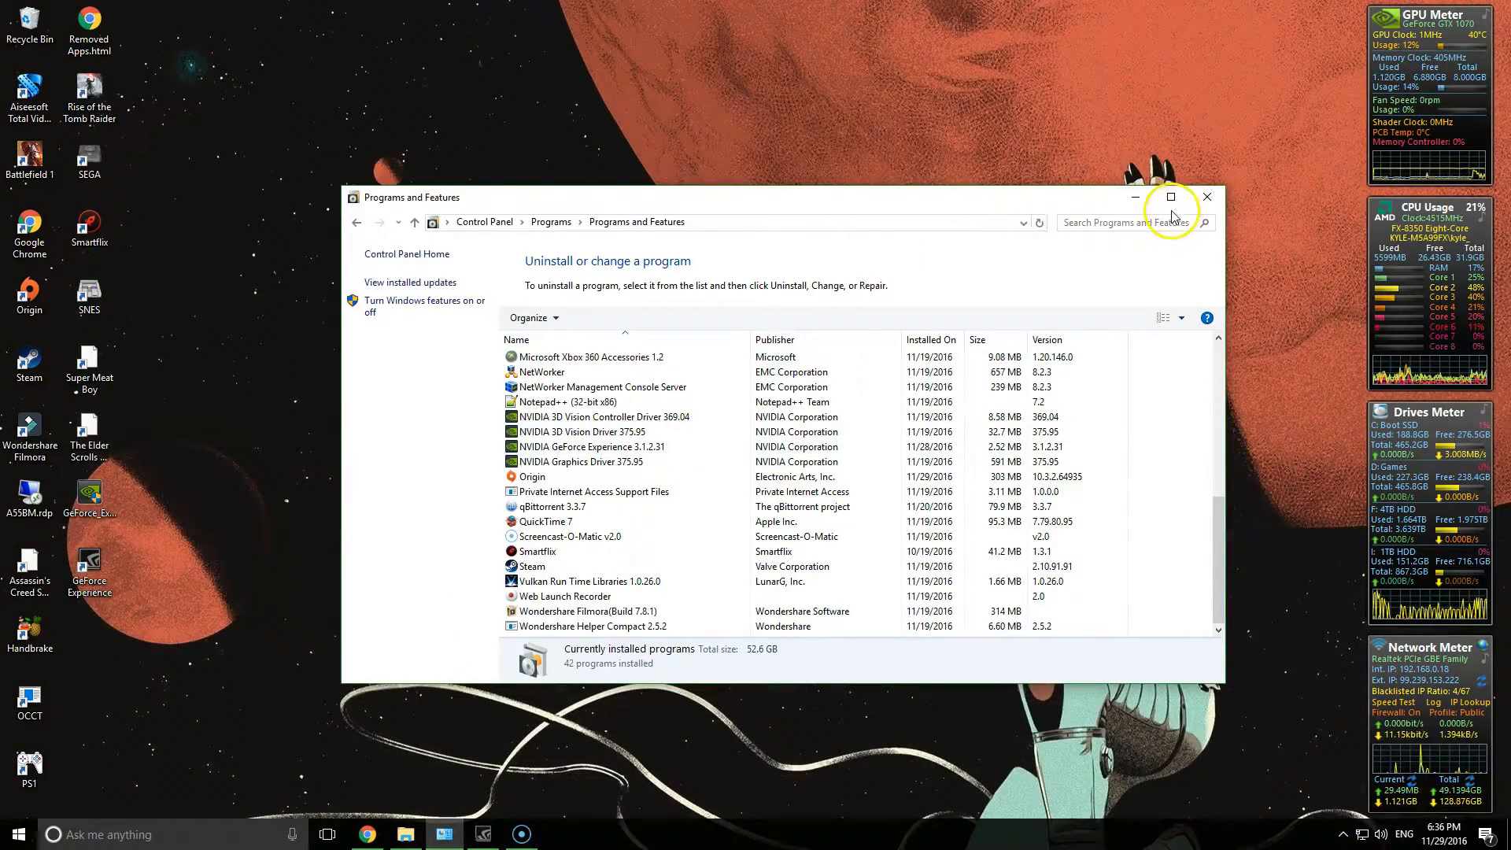
Maximize the programs list and launch uninstalling NVIDIA GeForce Experience 3.1.2.31
click(1170, 197)
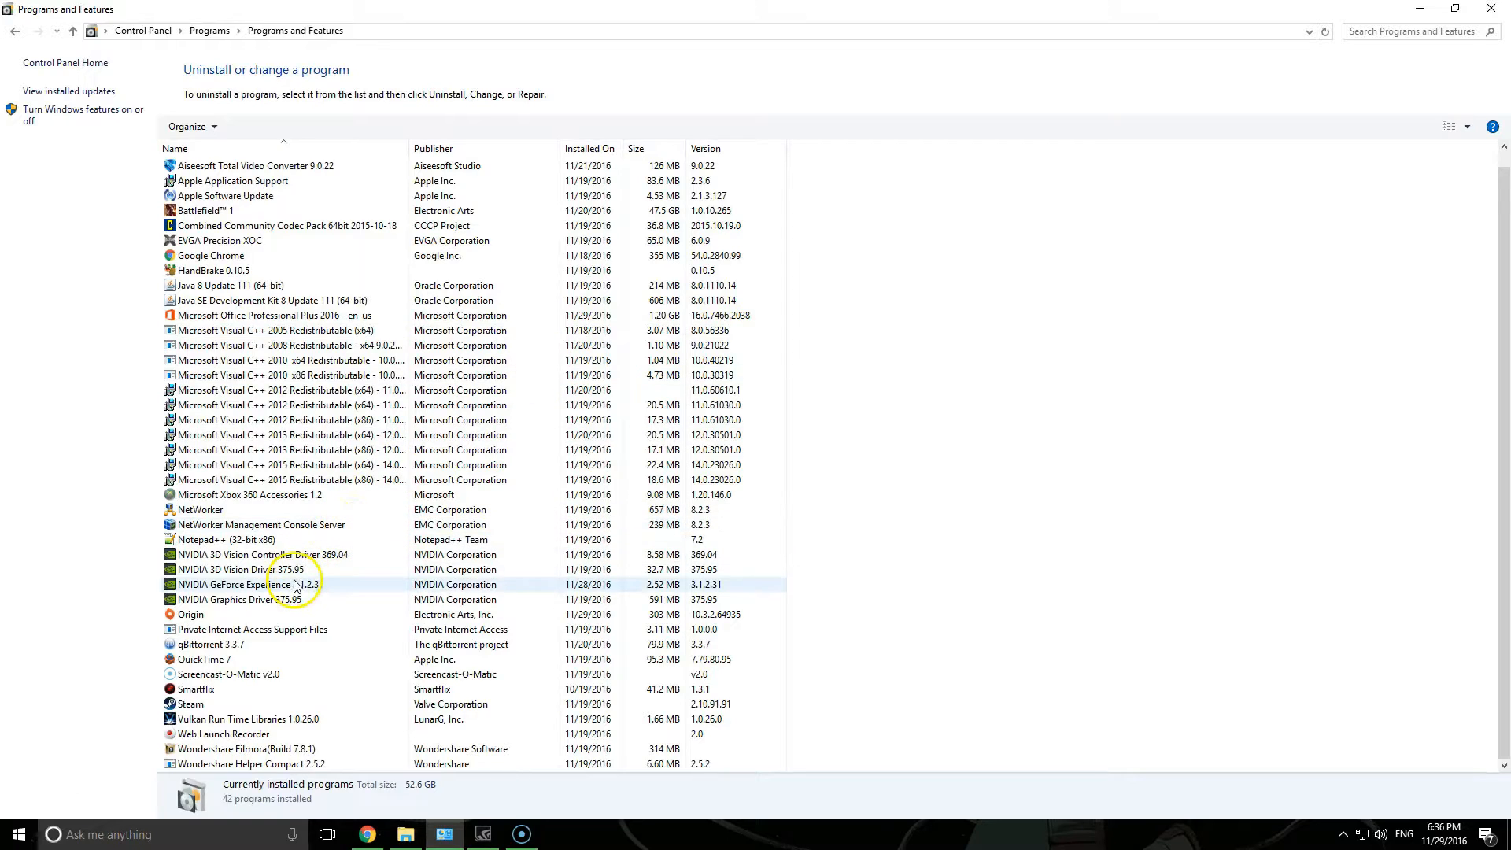
mouse_move(276, 589)
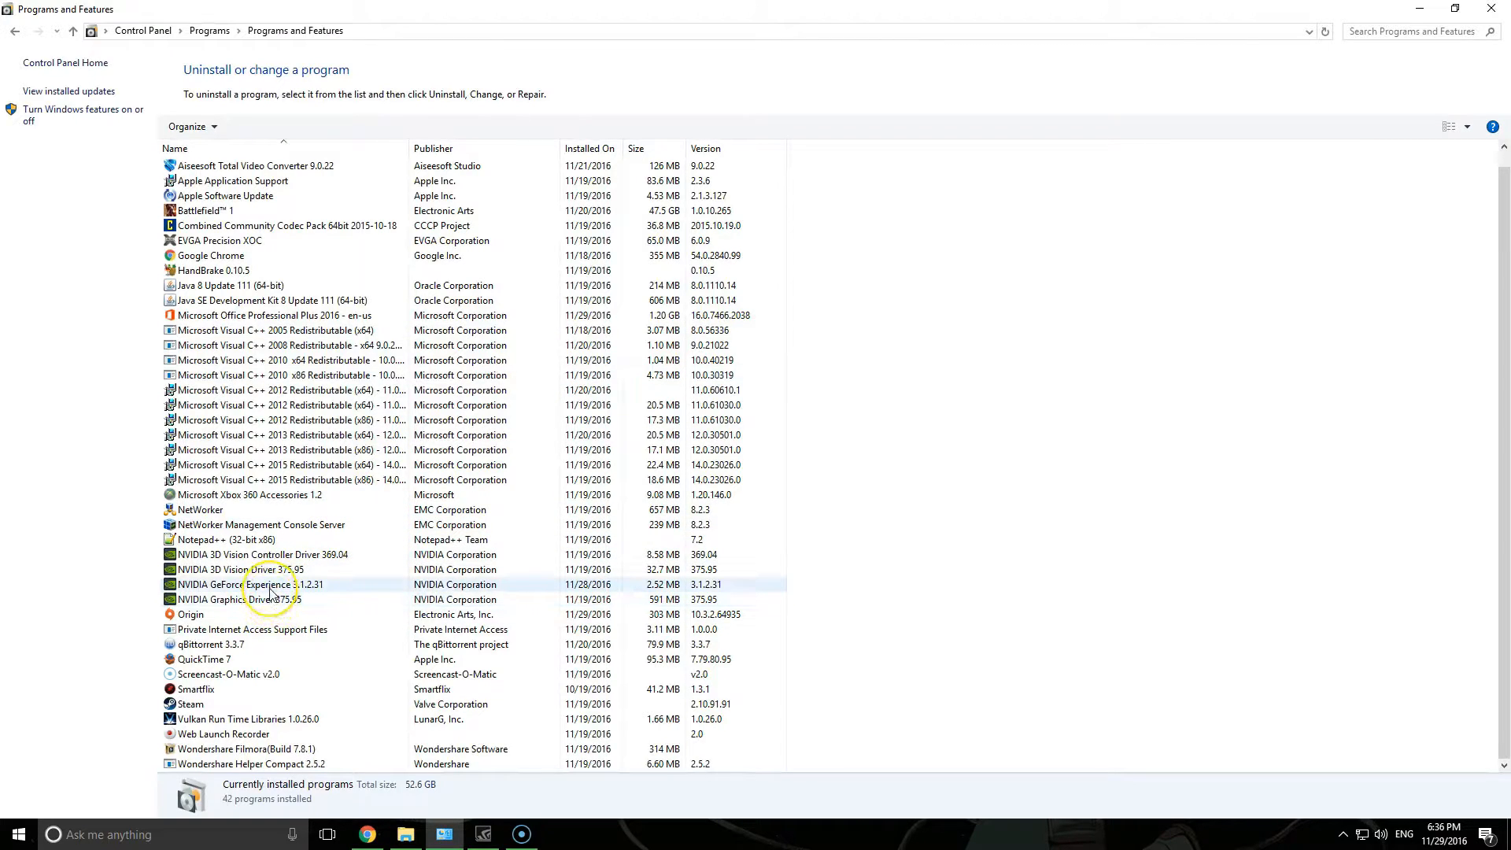
click(261, 570)
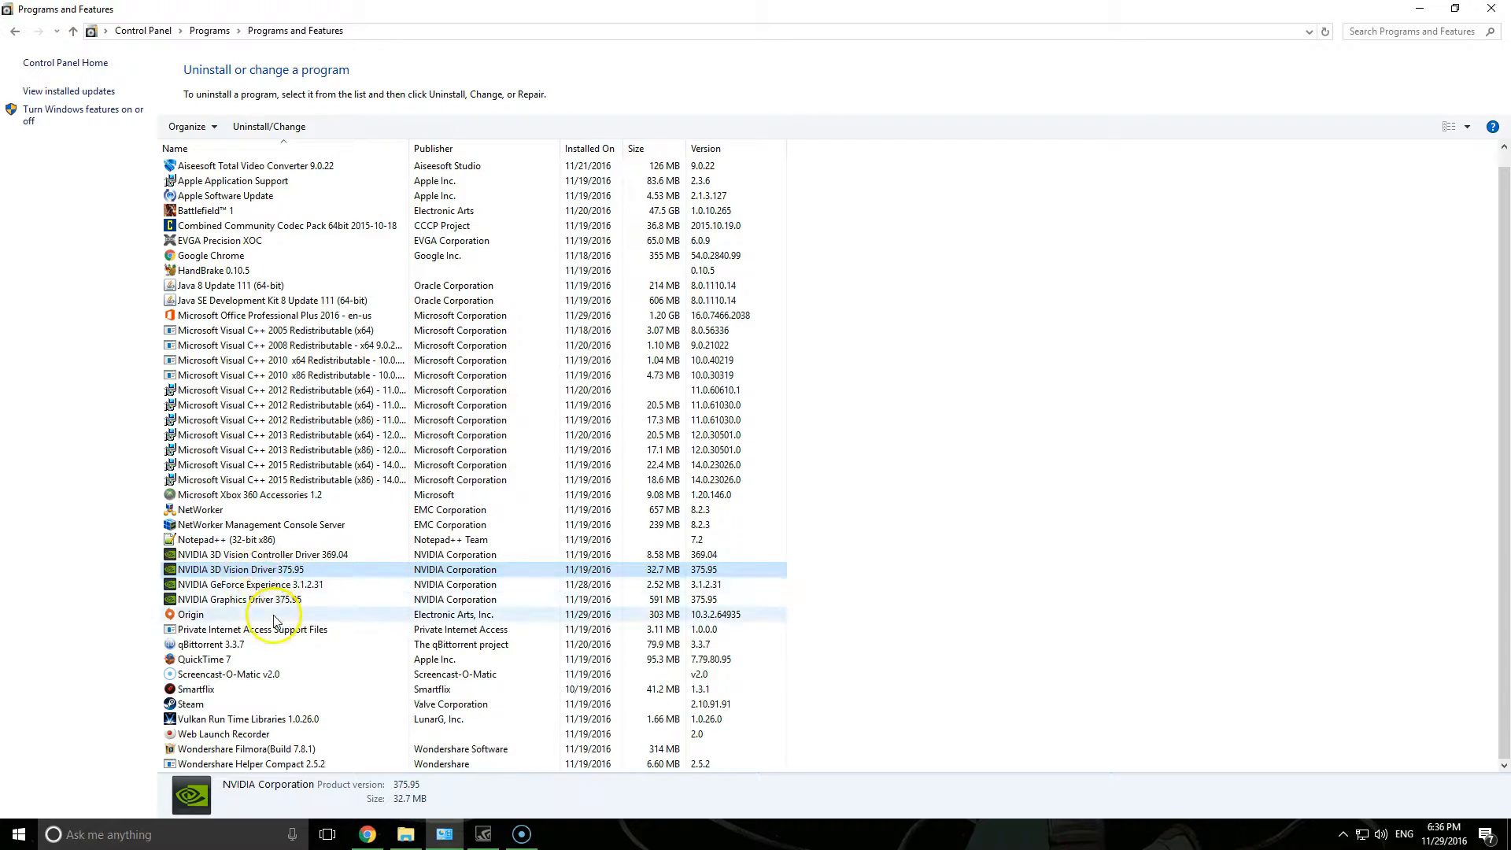
click(240, 600)
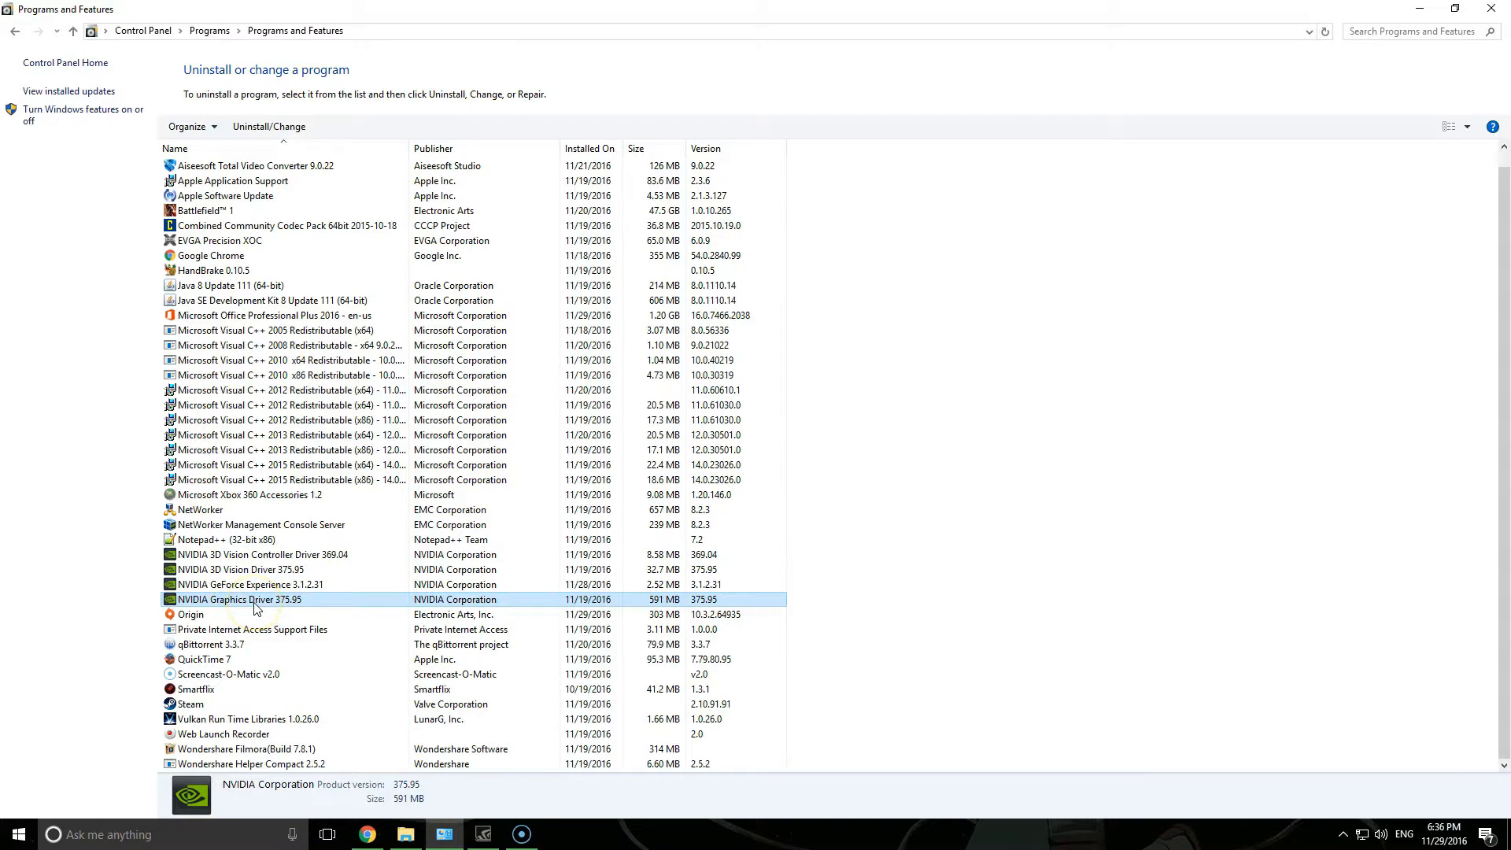
click(249, 584)
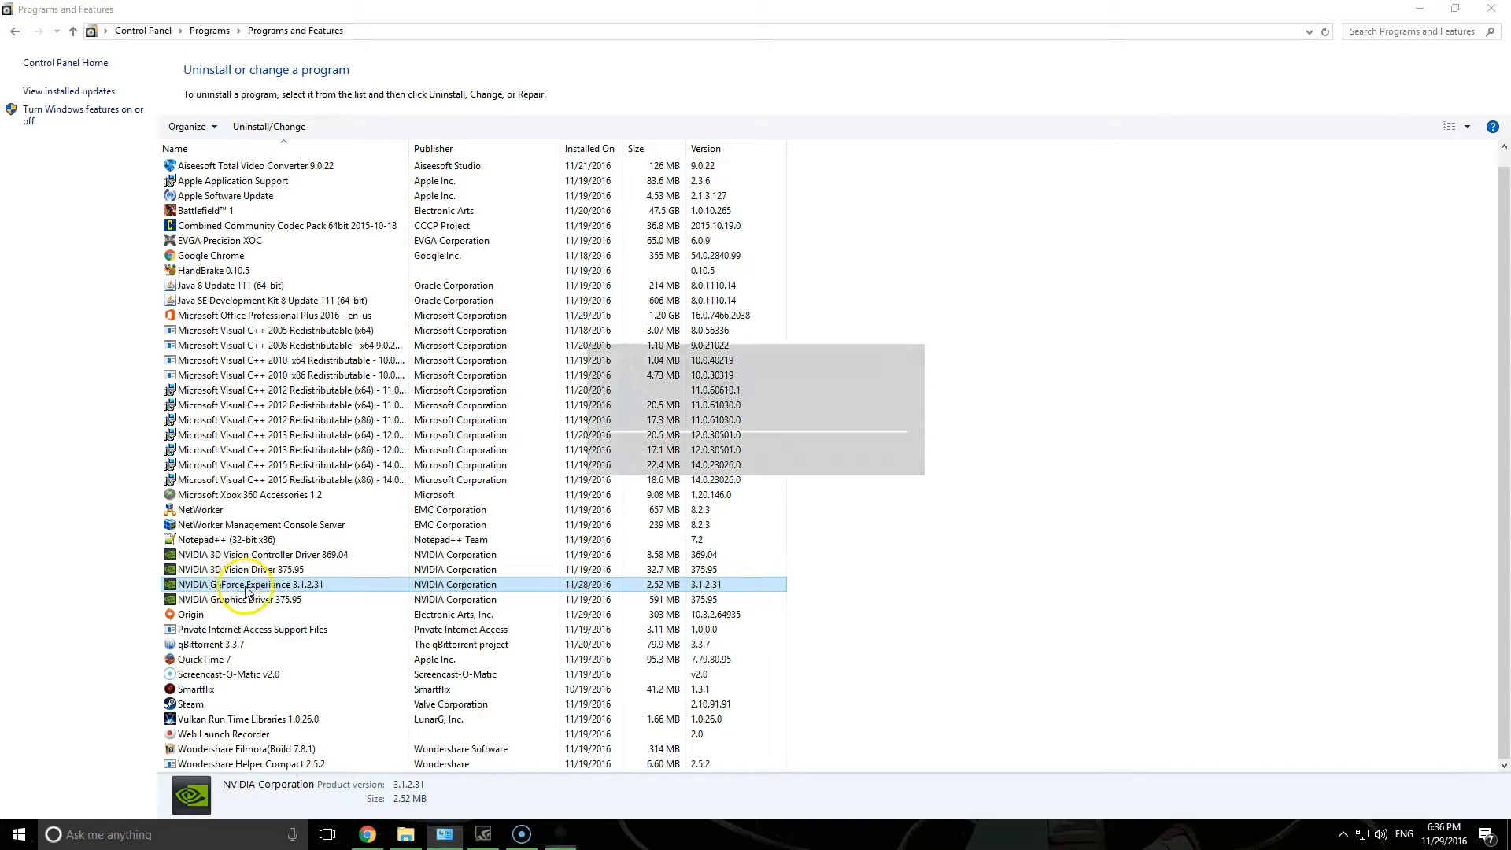
click(267, 126)
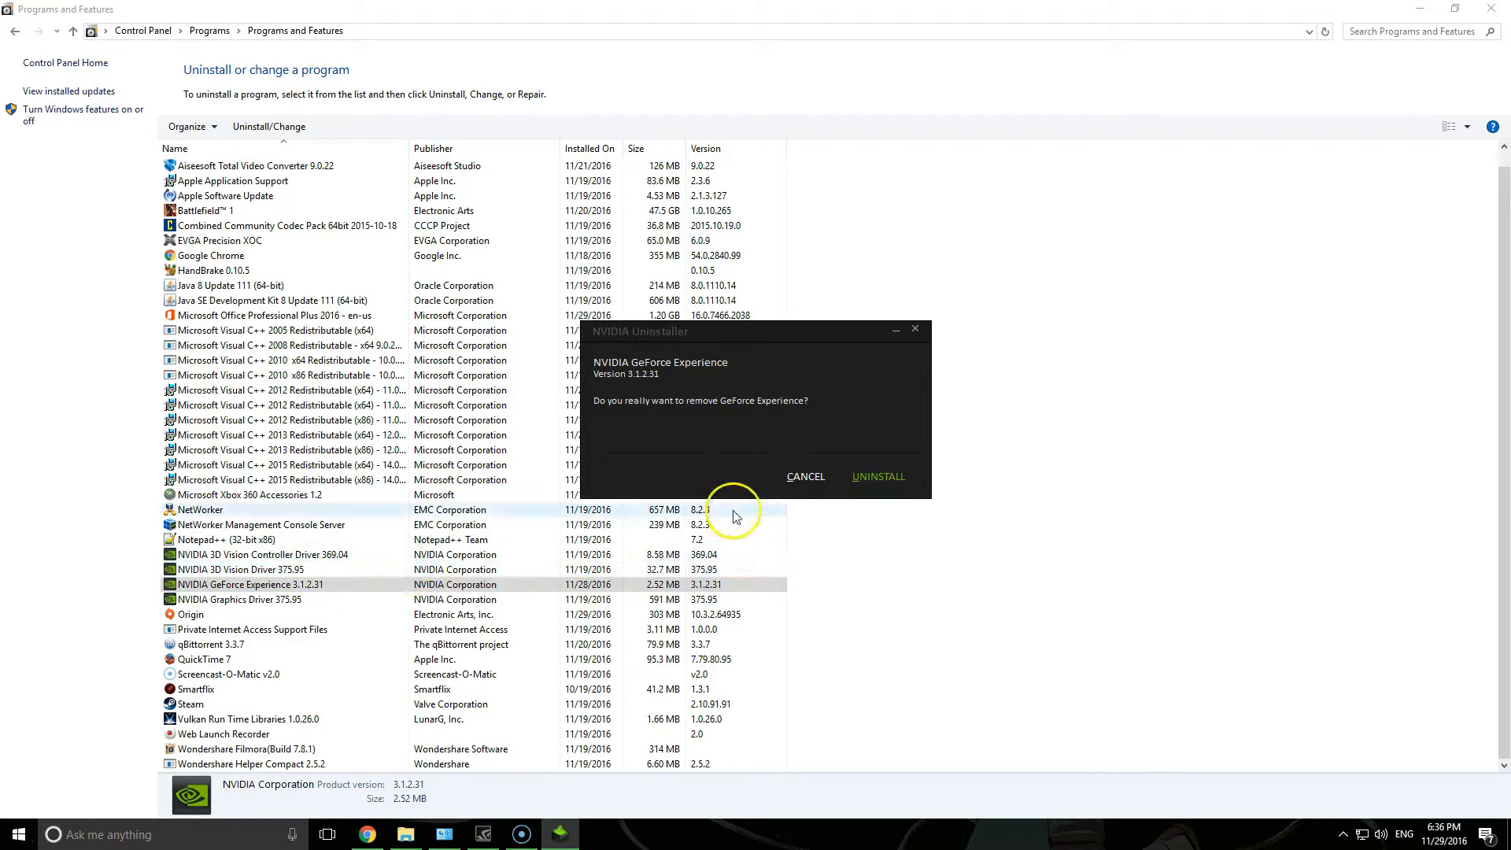
Confirm UNINSTALL in the NVIDIA Uninstaller to remove GeForce Experience 3.1.2.31
click(879, 476)
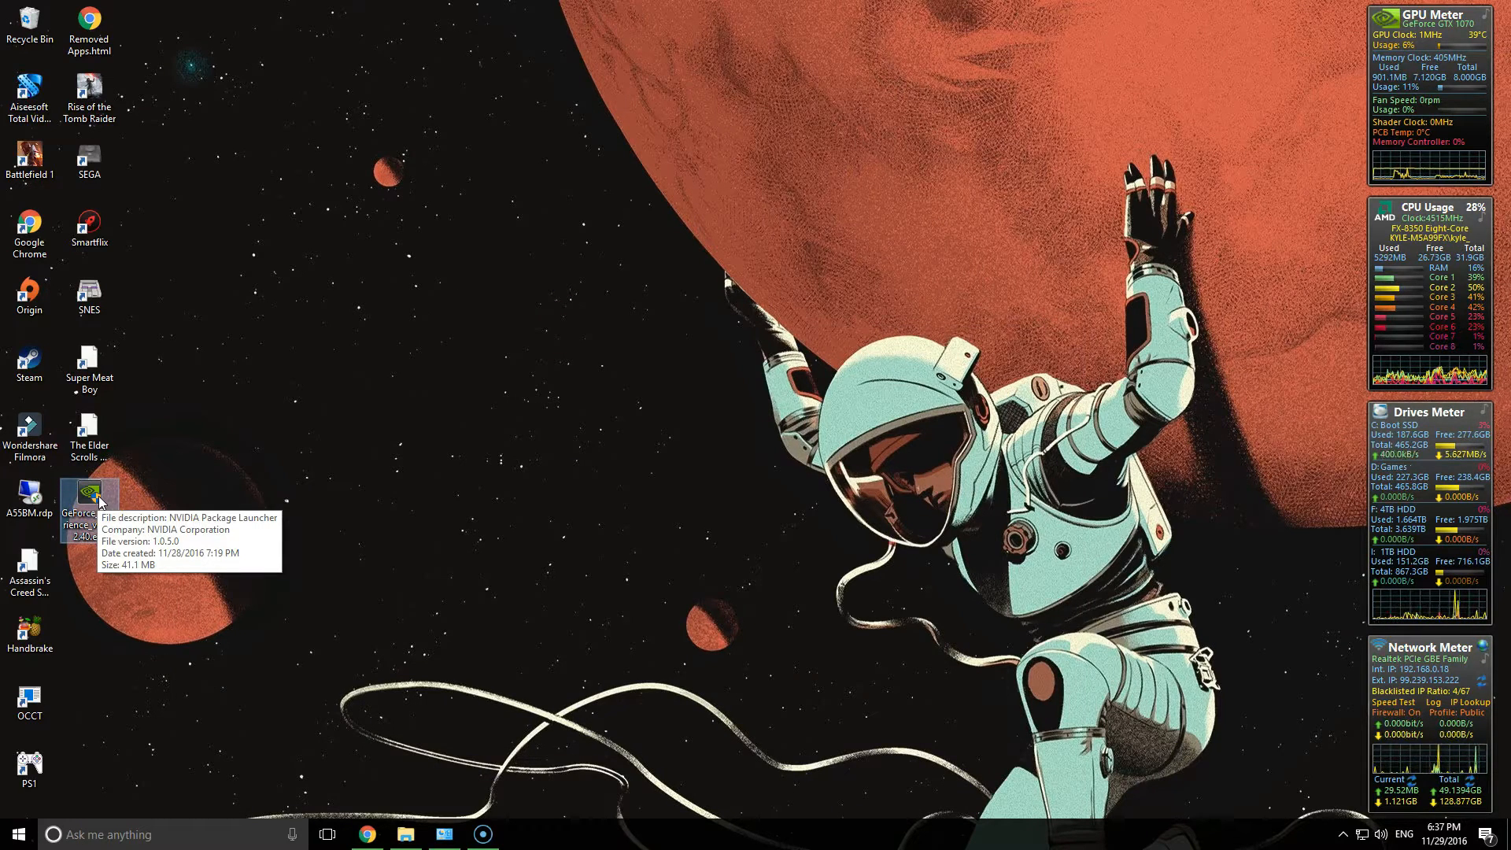
mouse_move(248, 536)
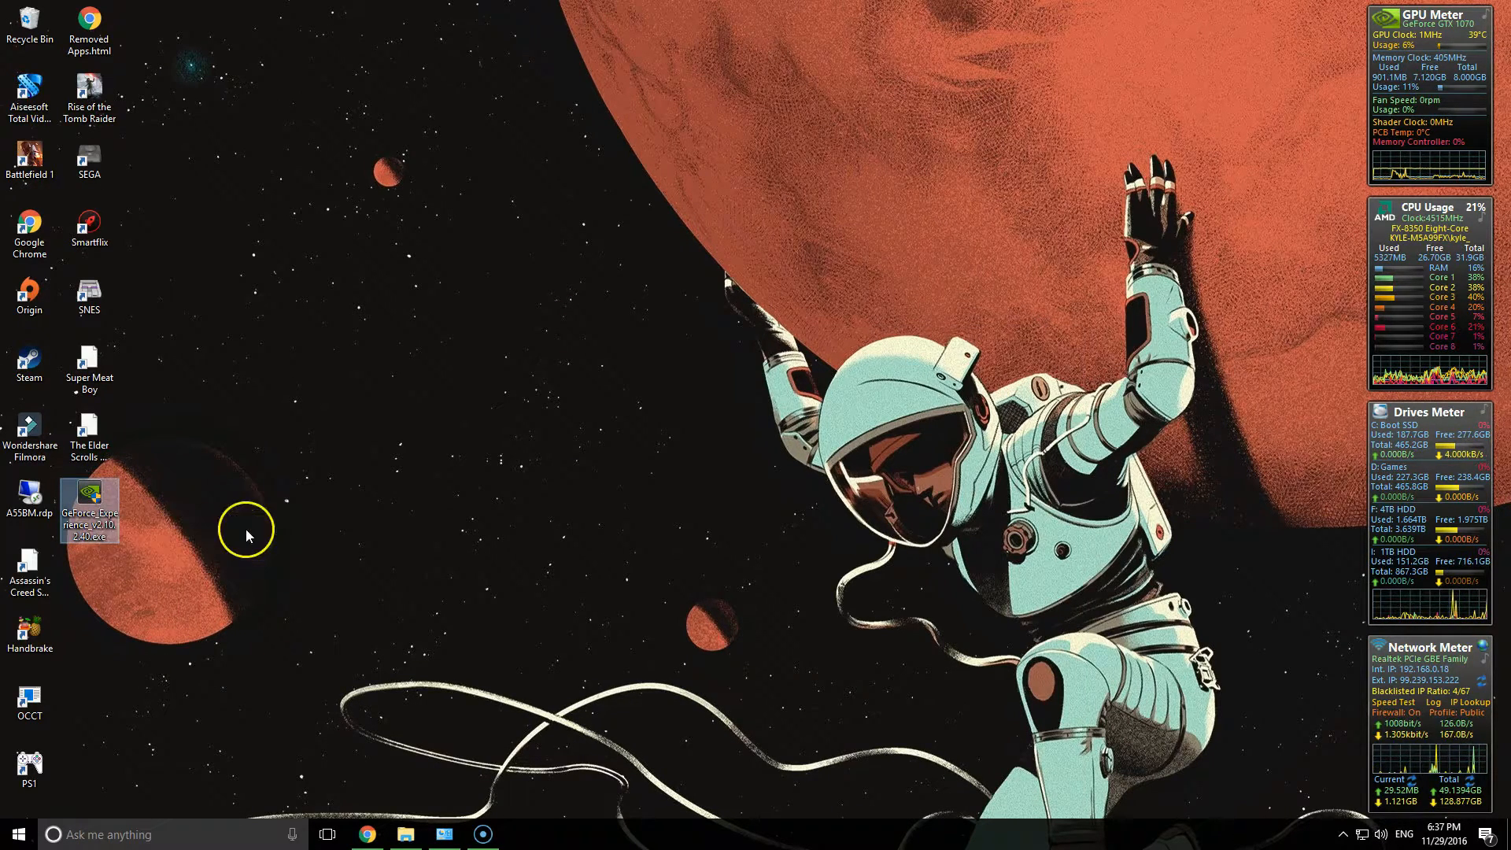
mouse_move(91, 521)
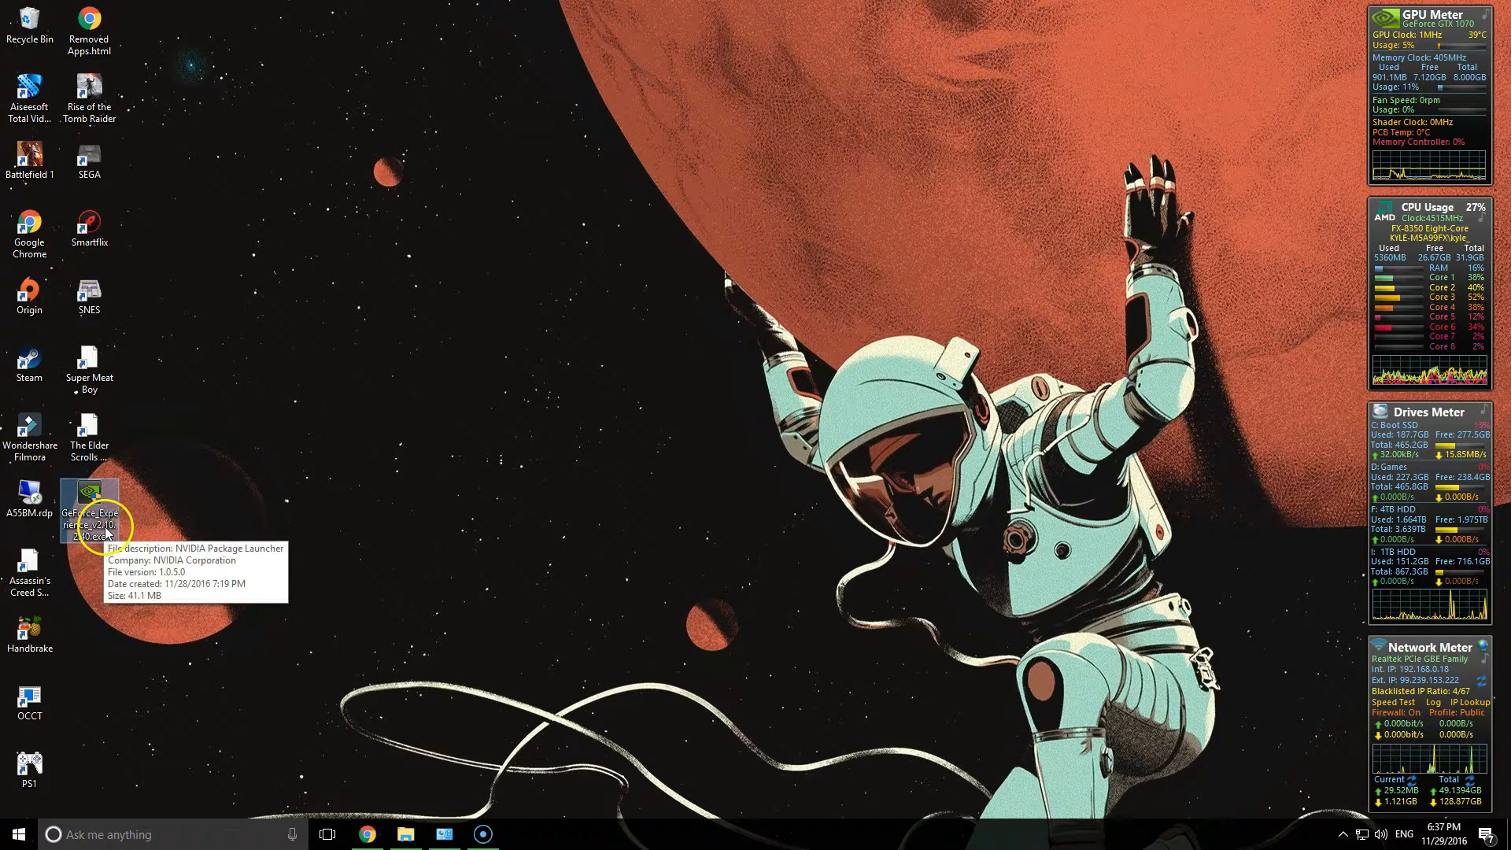
Run the GeForce Experience 2.10 installer from the desktop and accept the license agreement
double_click(89, 511)
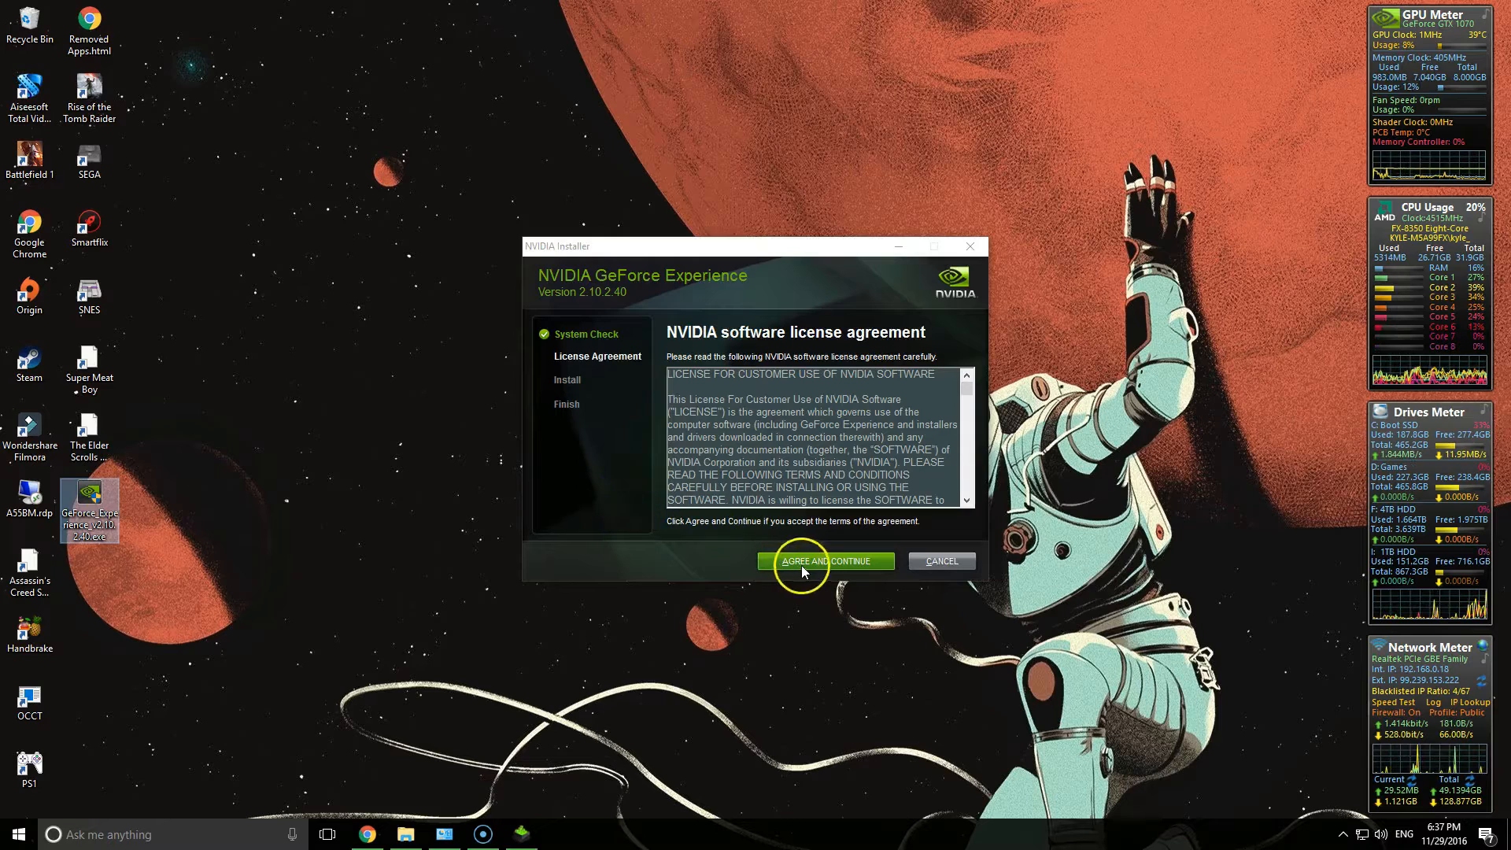
click(825, 561)
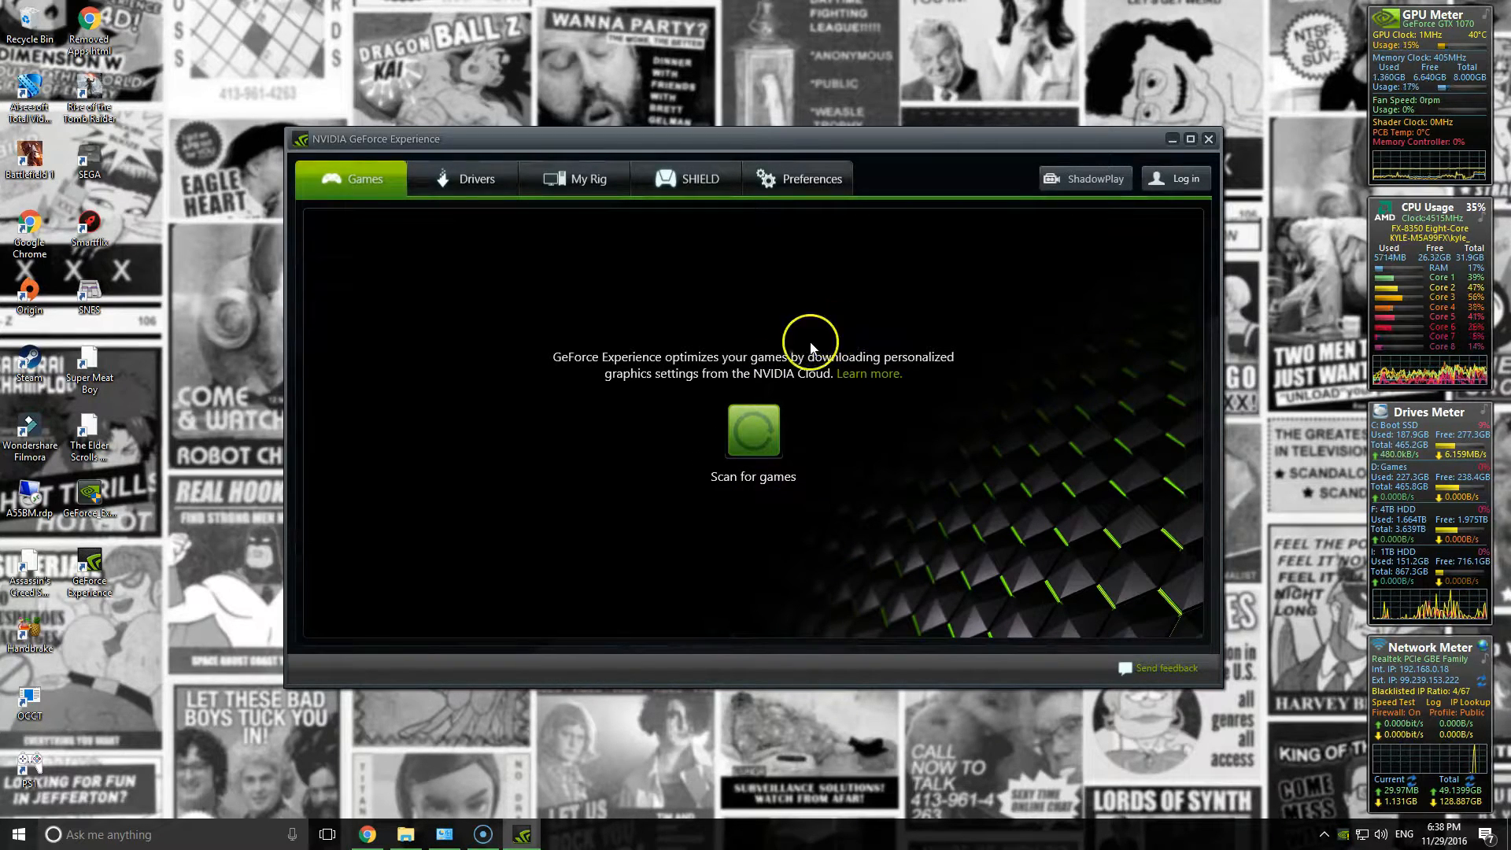
mouse_move(548, 228)
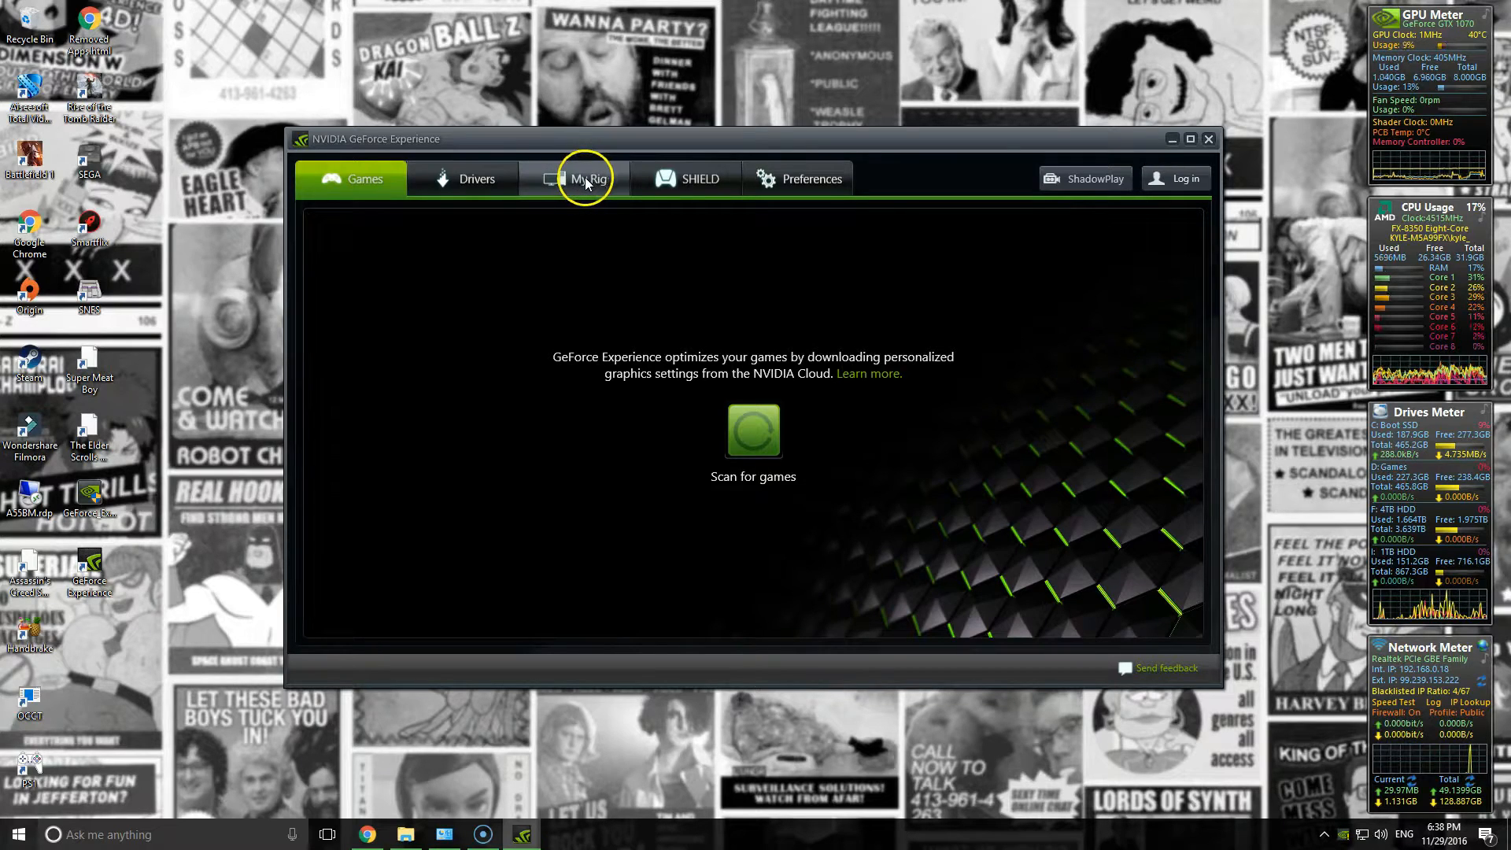
Check My Rig feature readiness, then view Preferences showing version 2.10.2.40
click(585, 179)
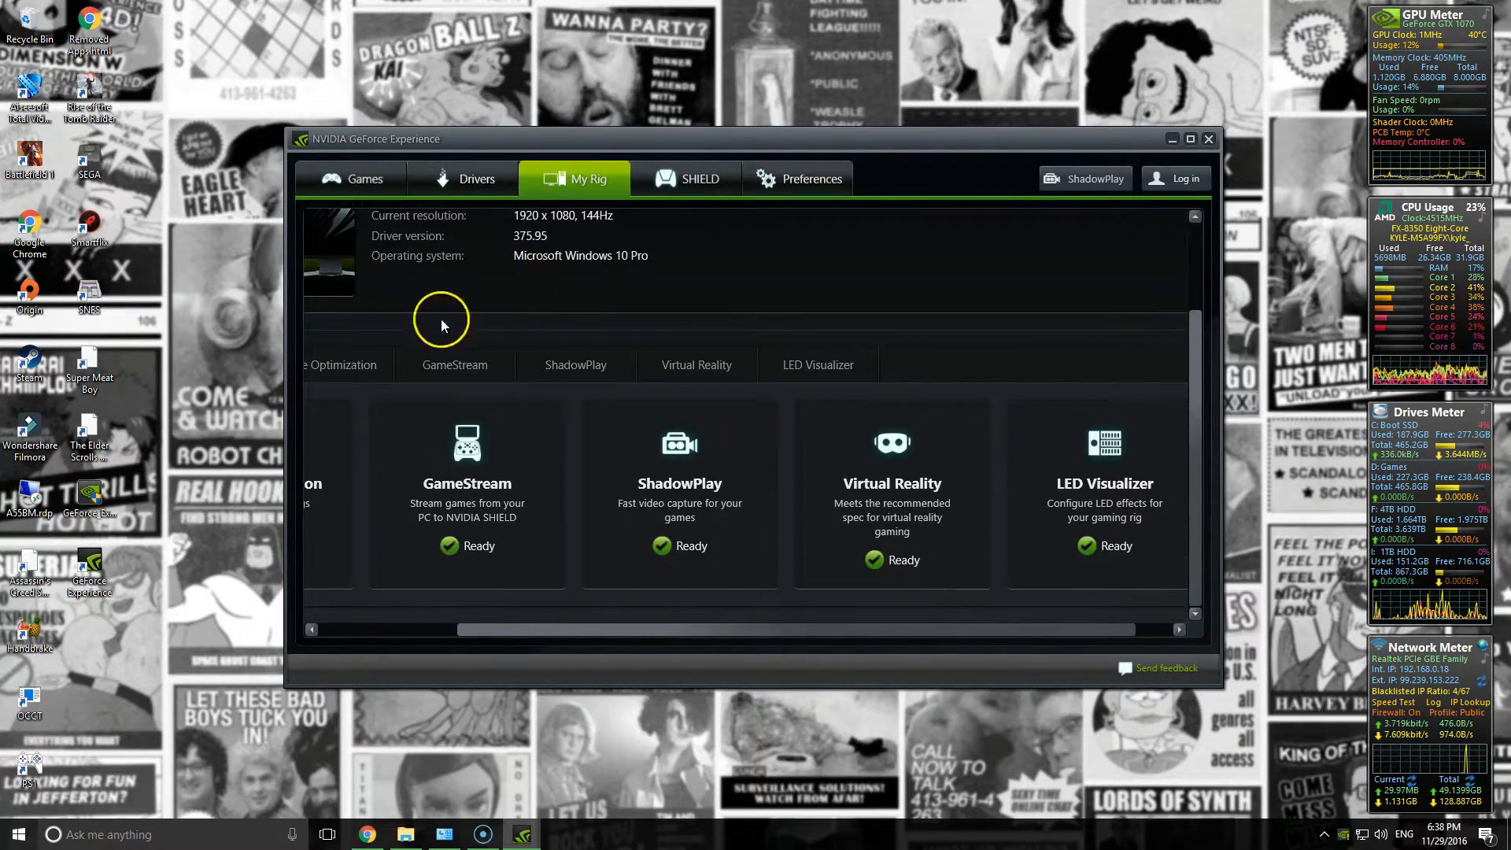
click(811, 179)
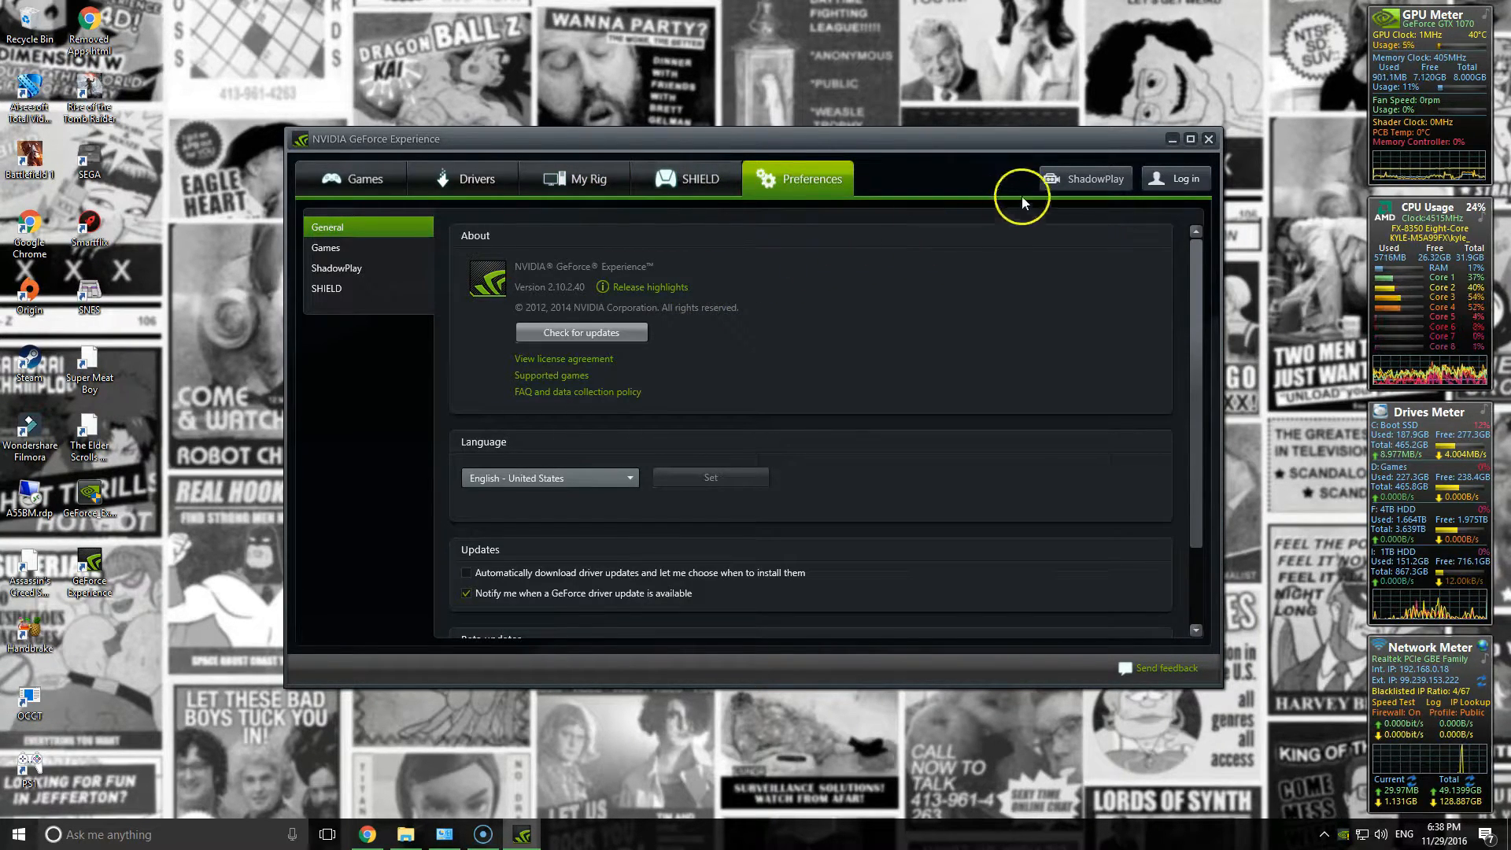
Set ShadowPlay audio to 'In-game & microphone', then return to the Preferences page
click(1086, 178)
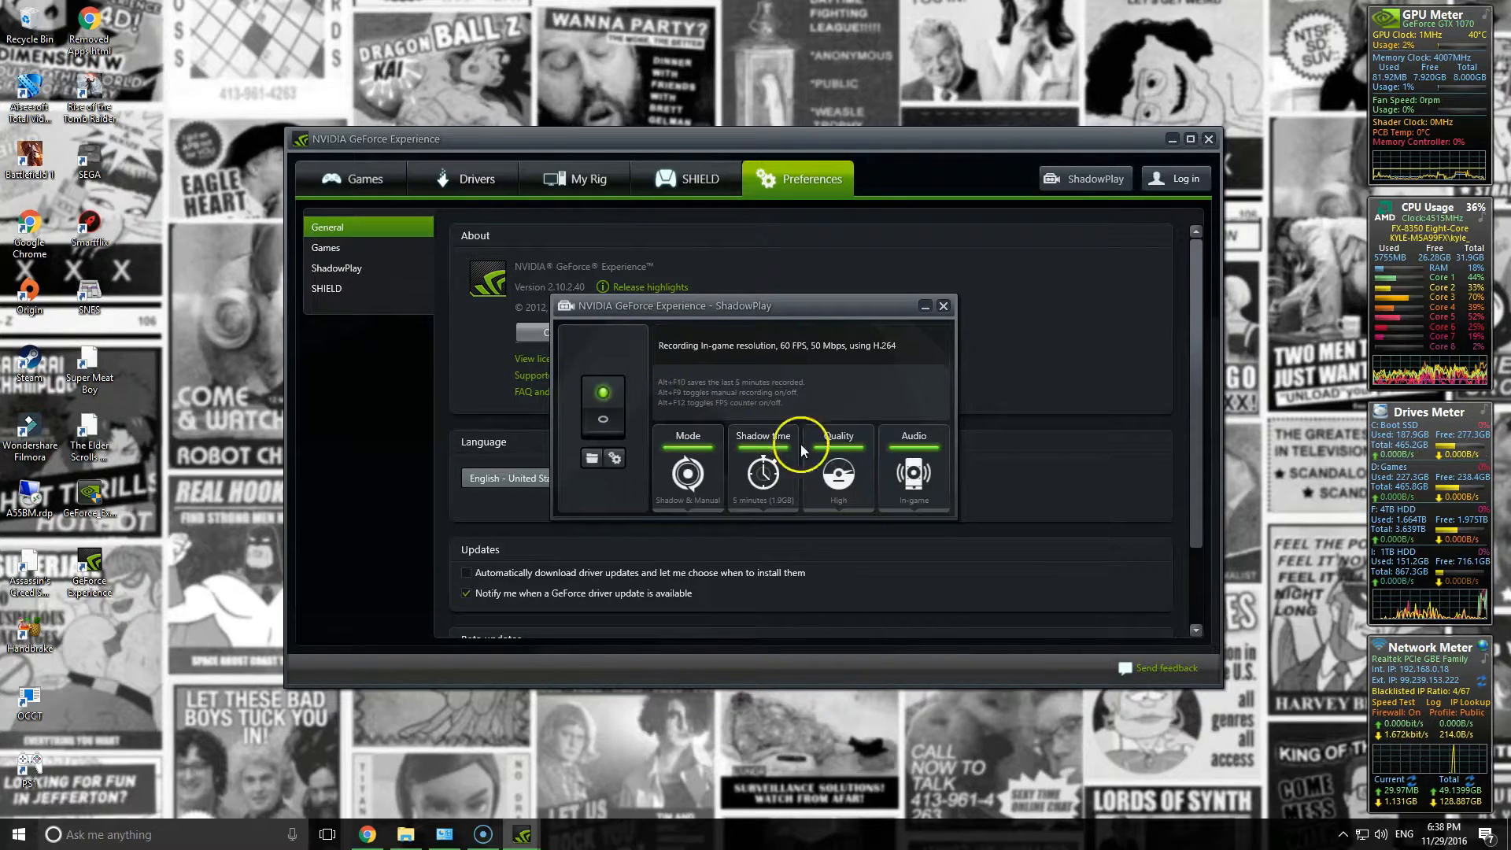
click(911, 473)
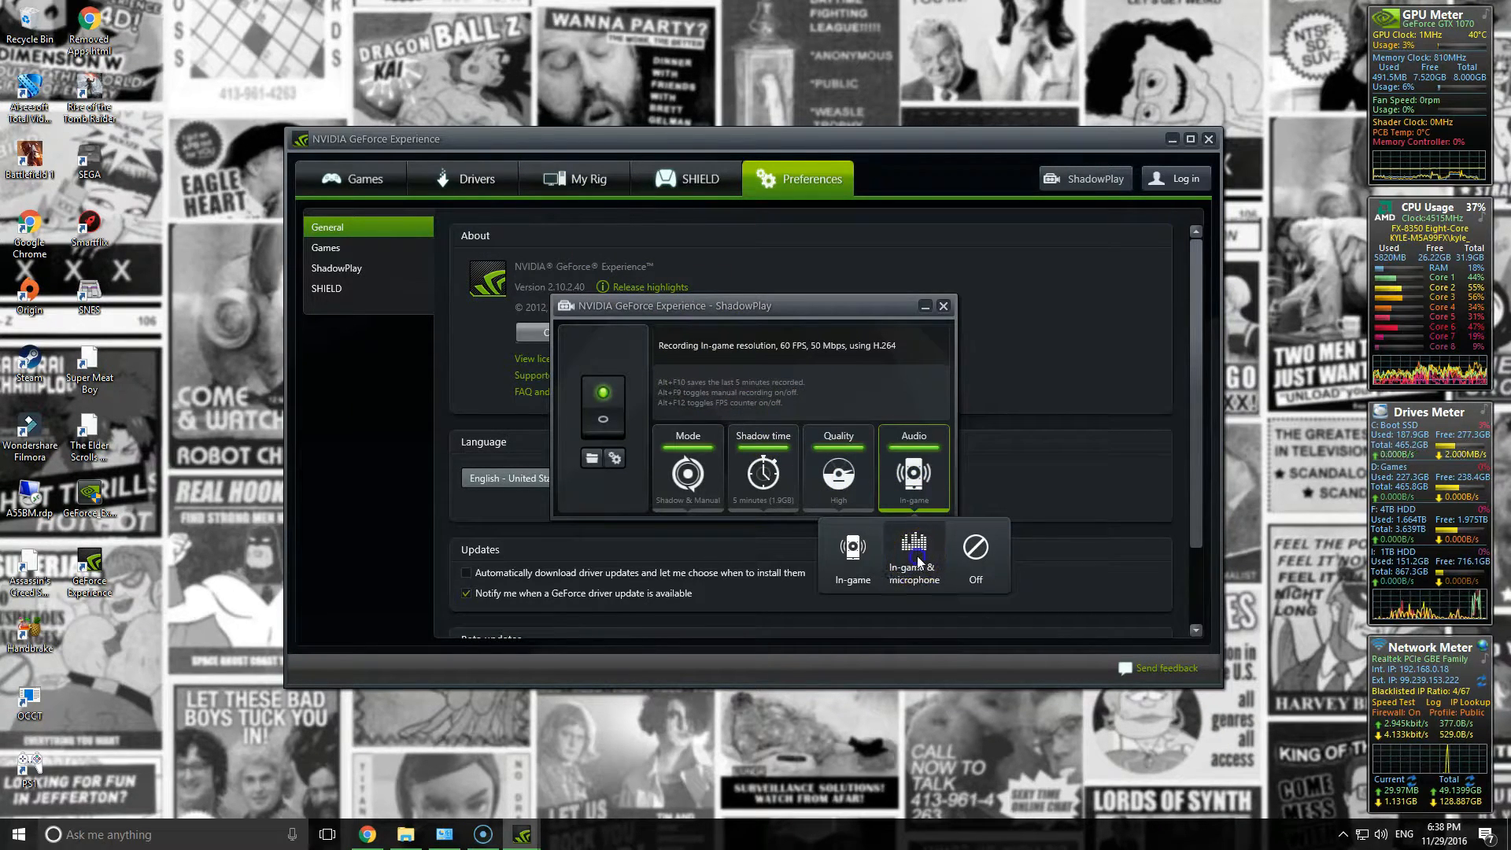
click(913, 558)
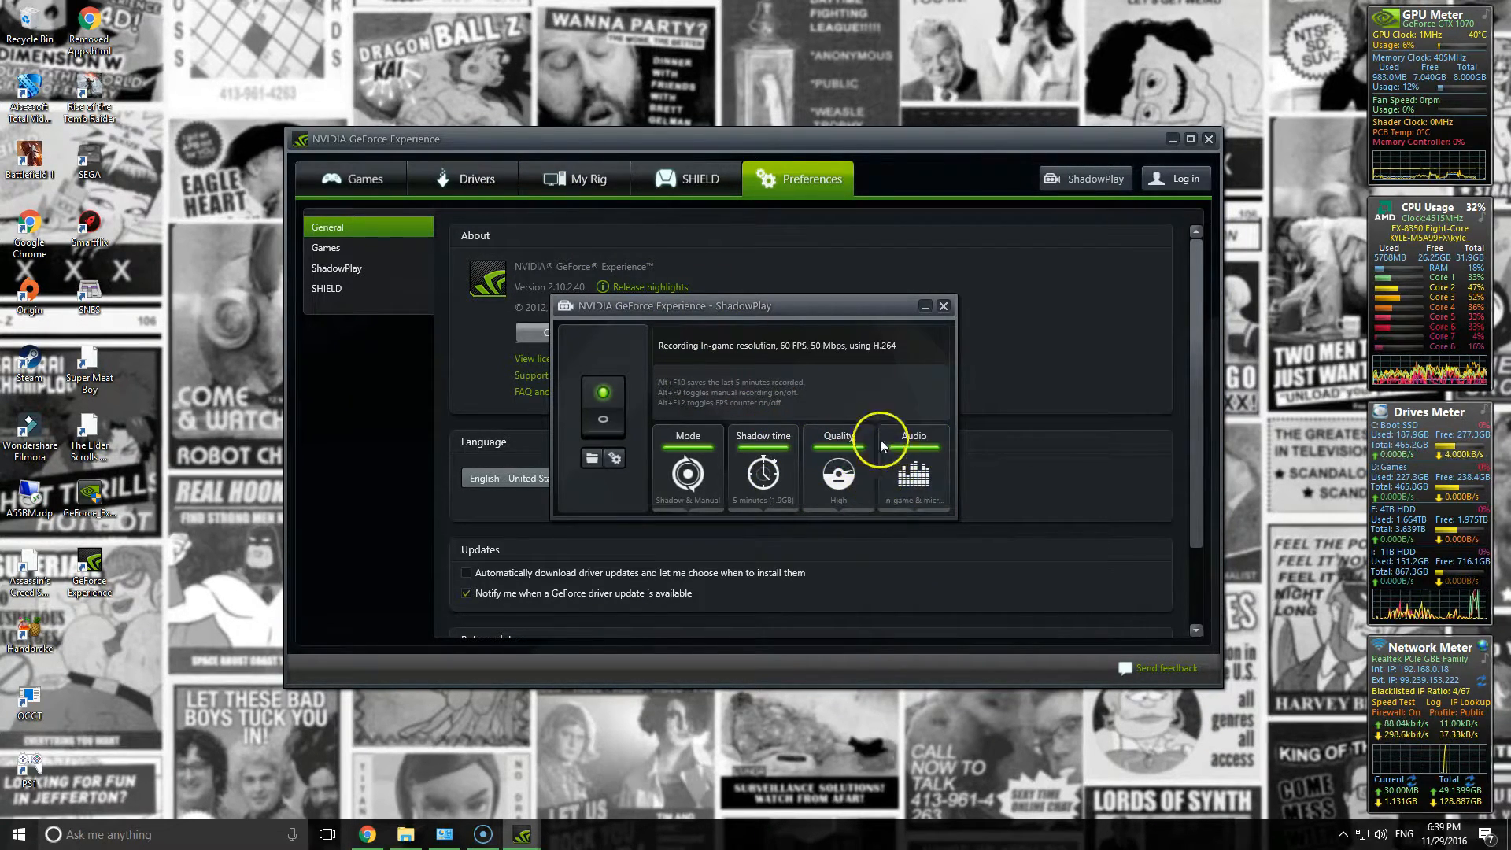
click(942, 305)
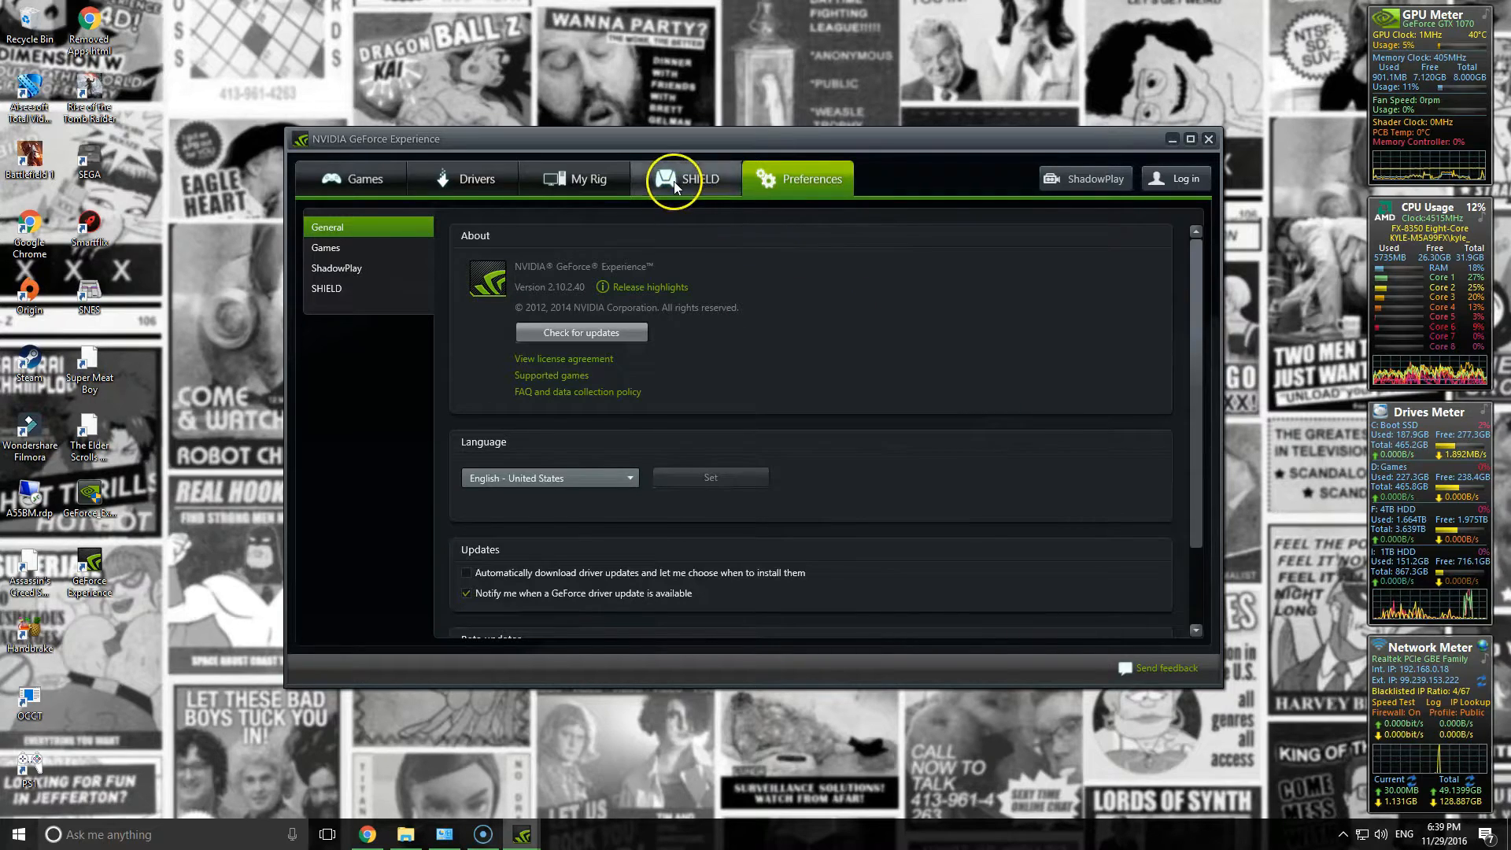
click(586, 179)
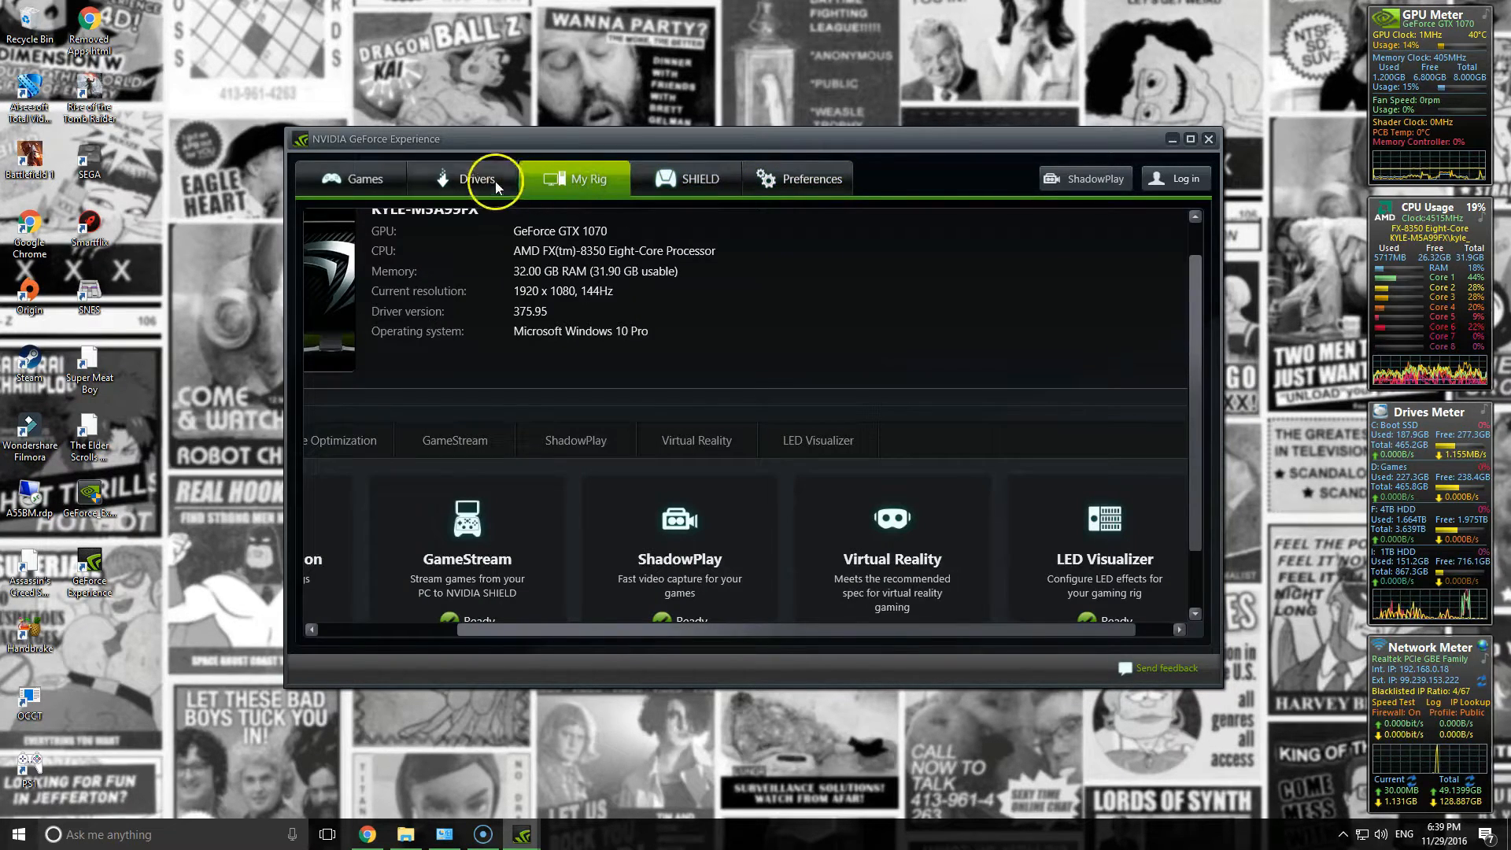
click(811, 178)
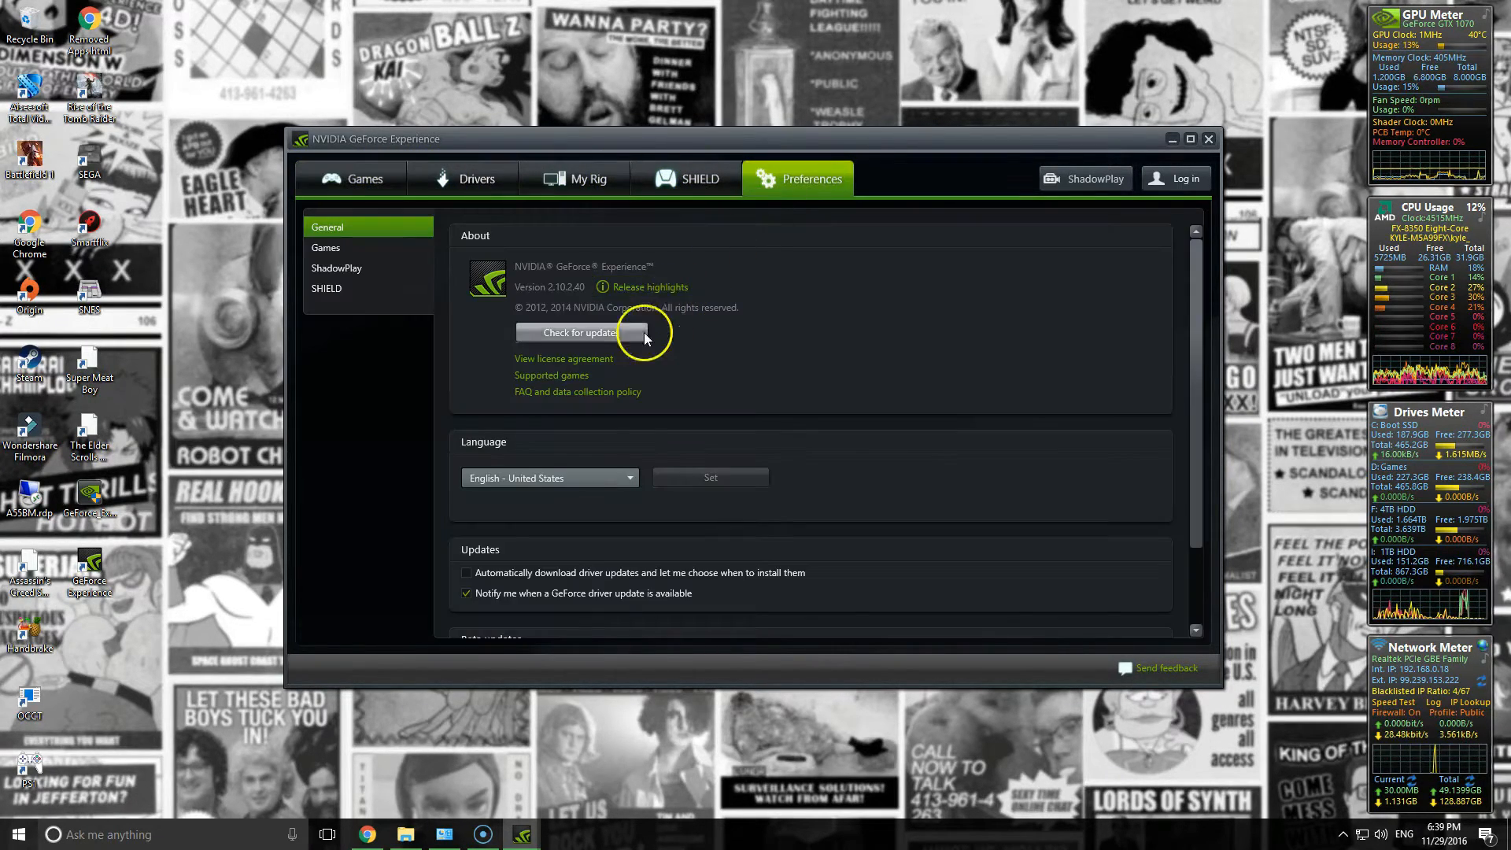
Tick 'Allow desktop capture' in ShadowPlay preferences and review shortcuts and recording locations
click(336, 268)
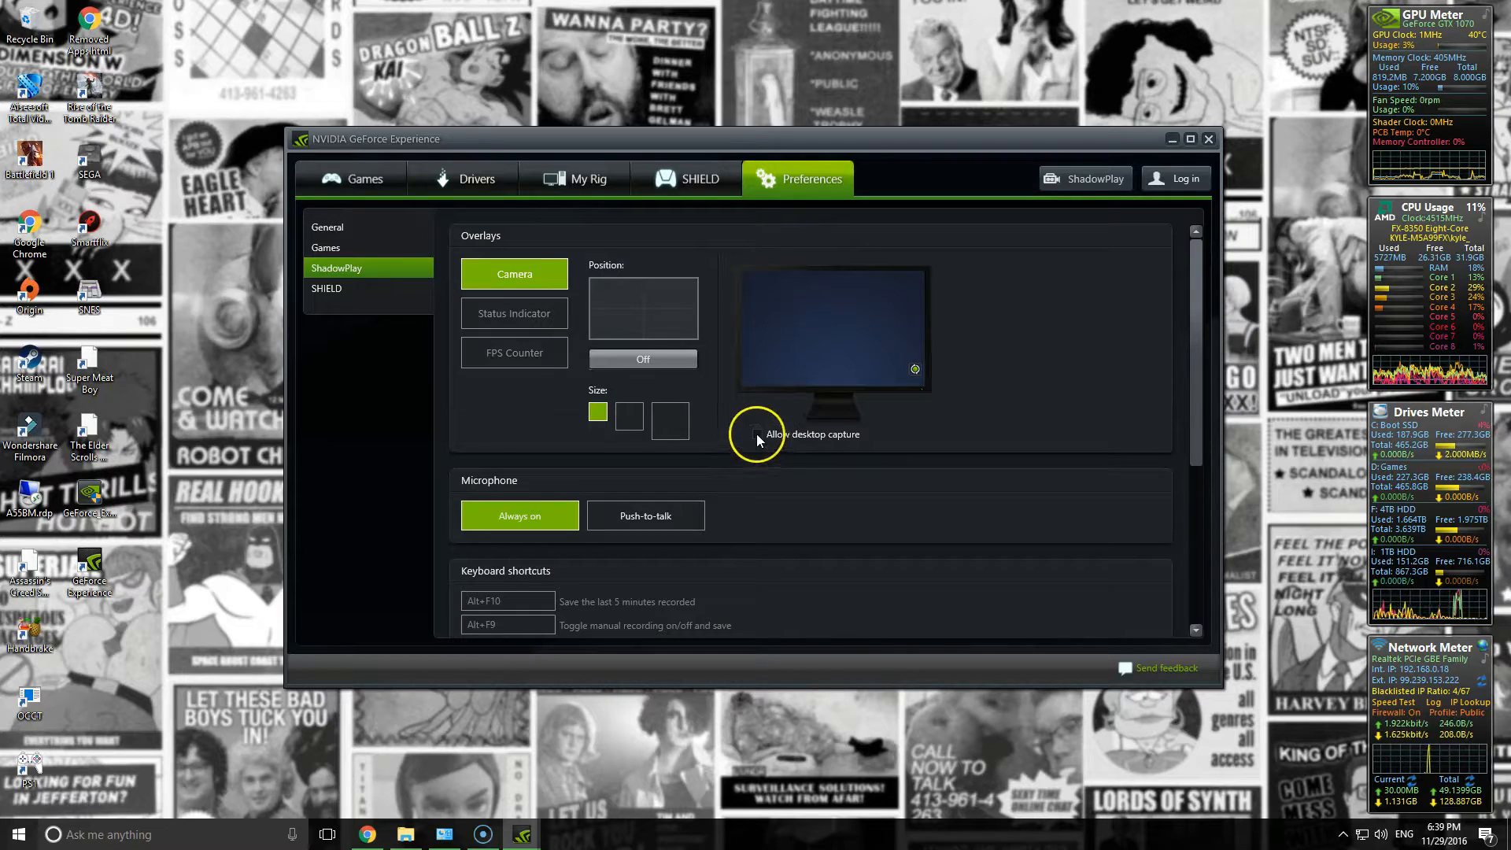
click(756, 434)
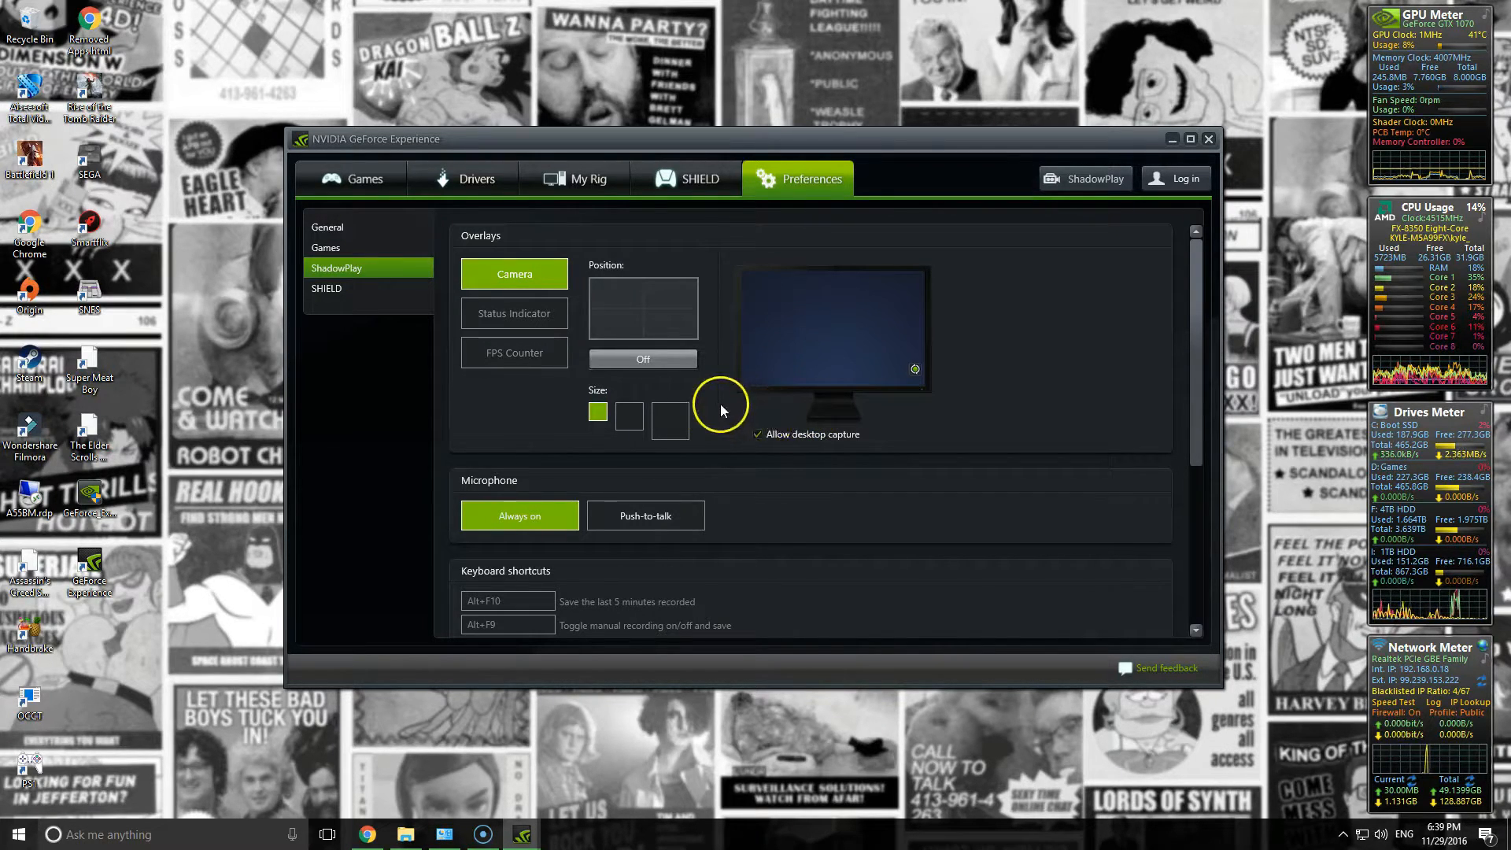
scroll(down, 3)
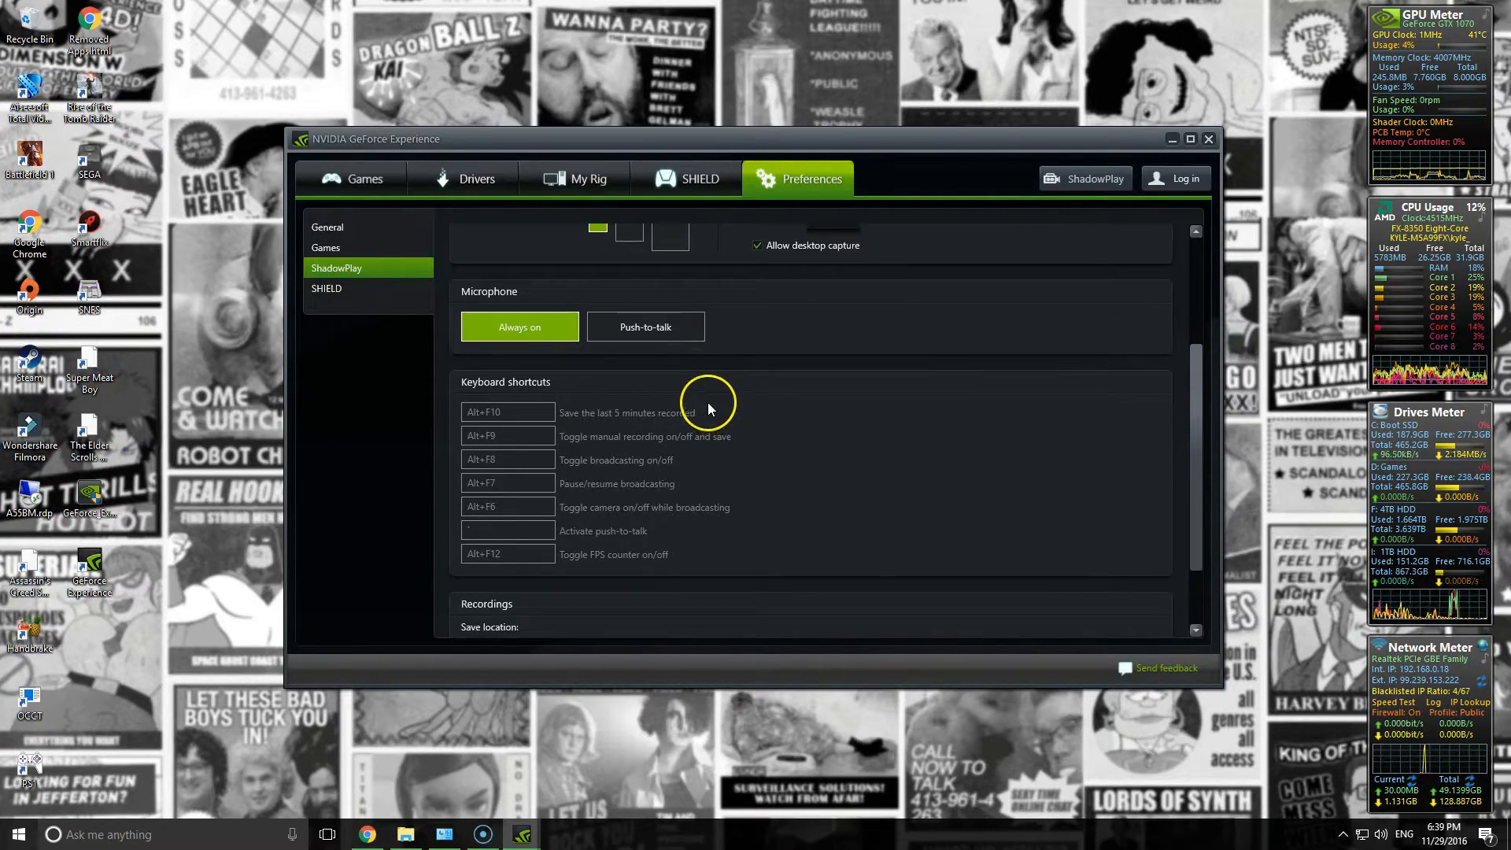
scroll(down, 3)
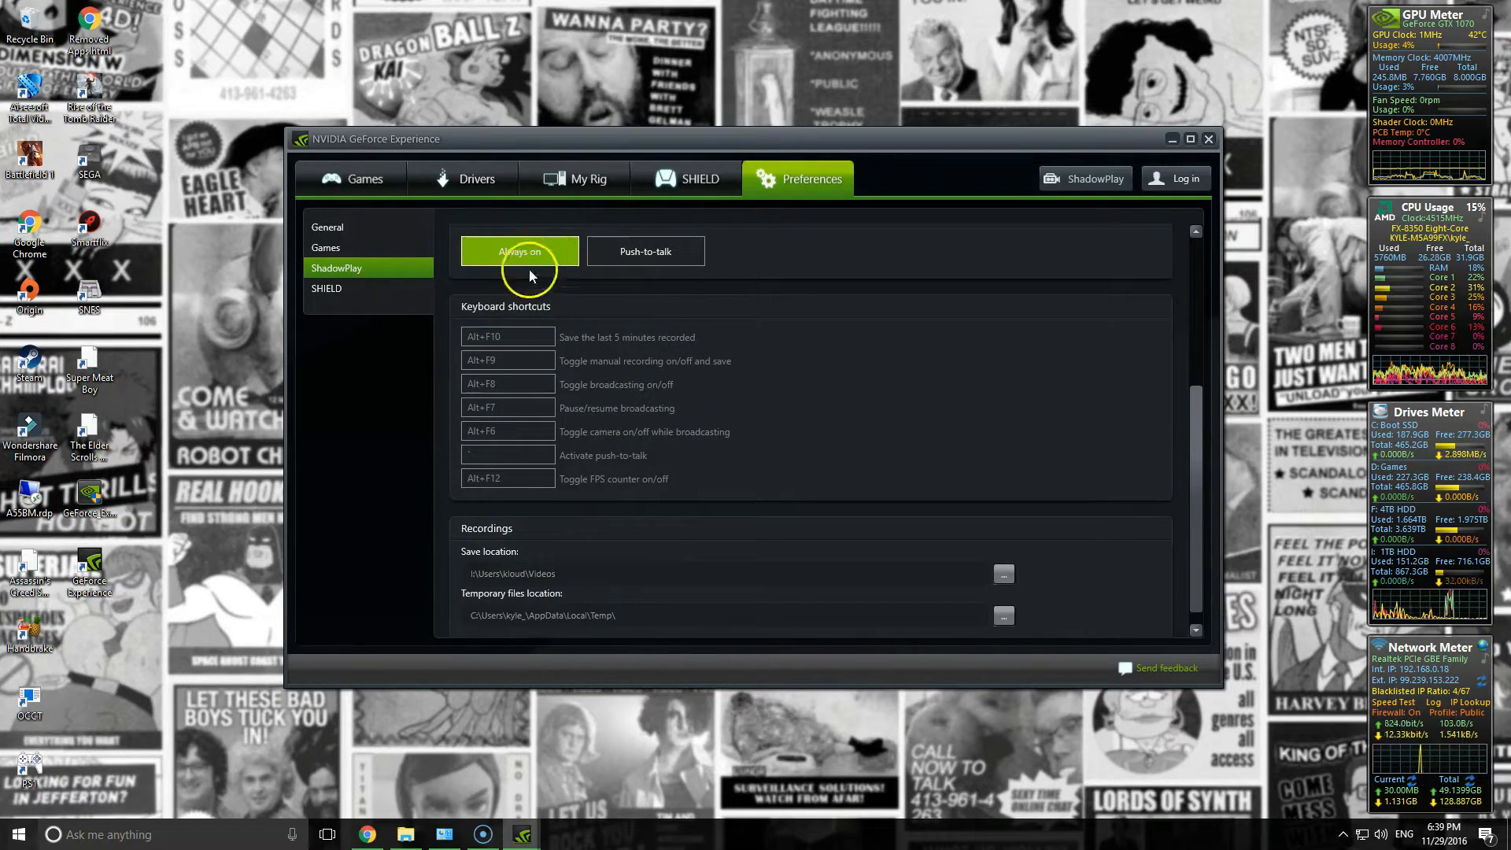
mouse_move(683, 332)
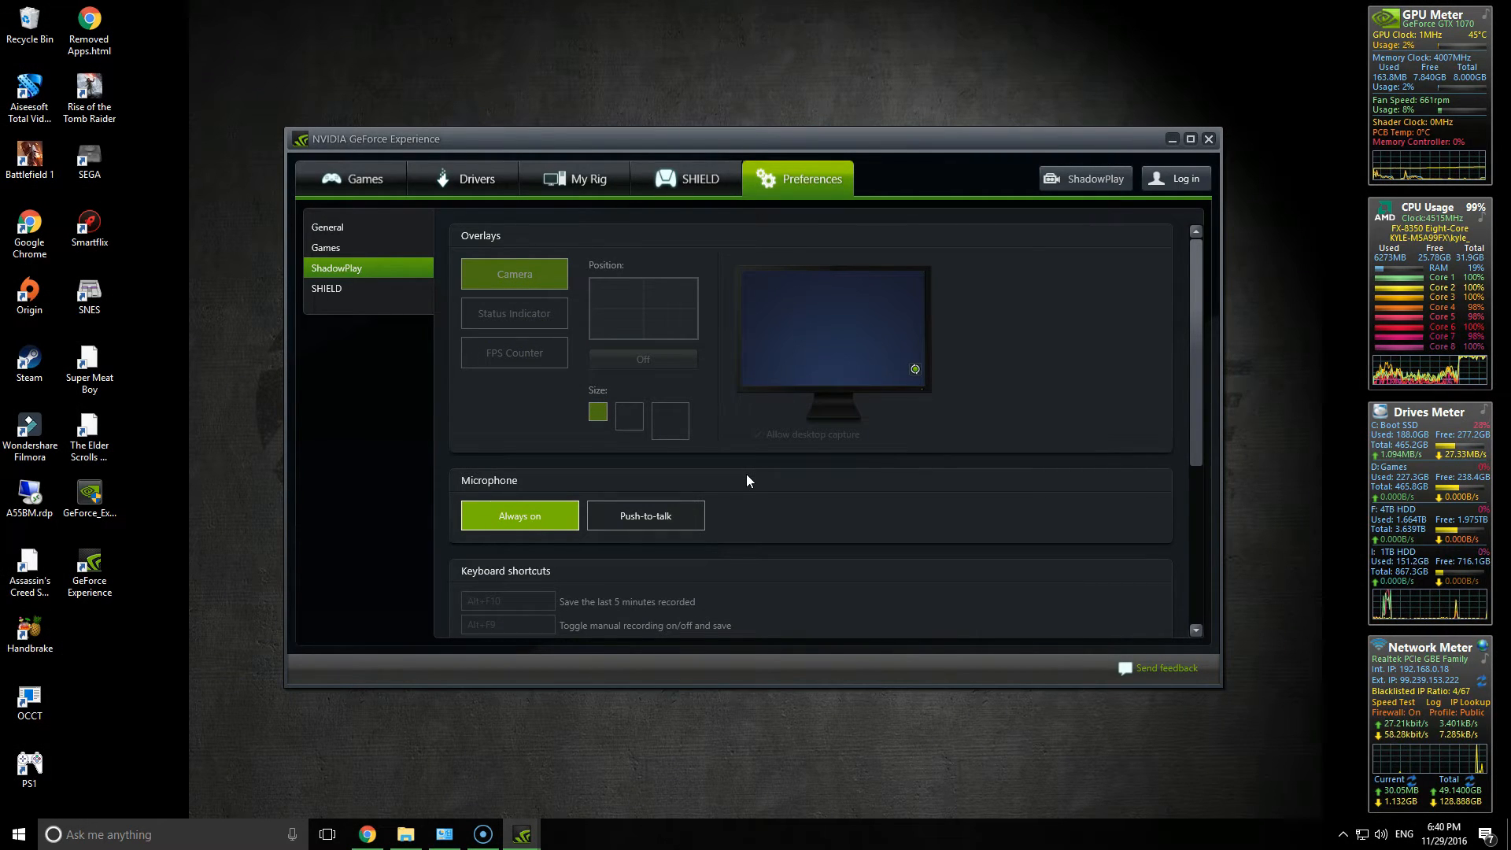
mouse_move(653, 362)
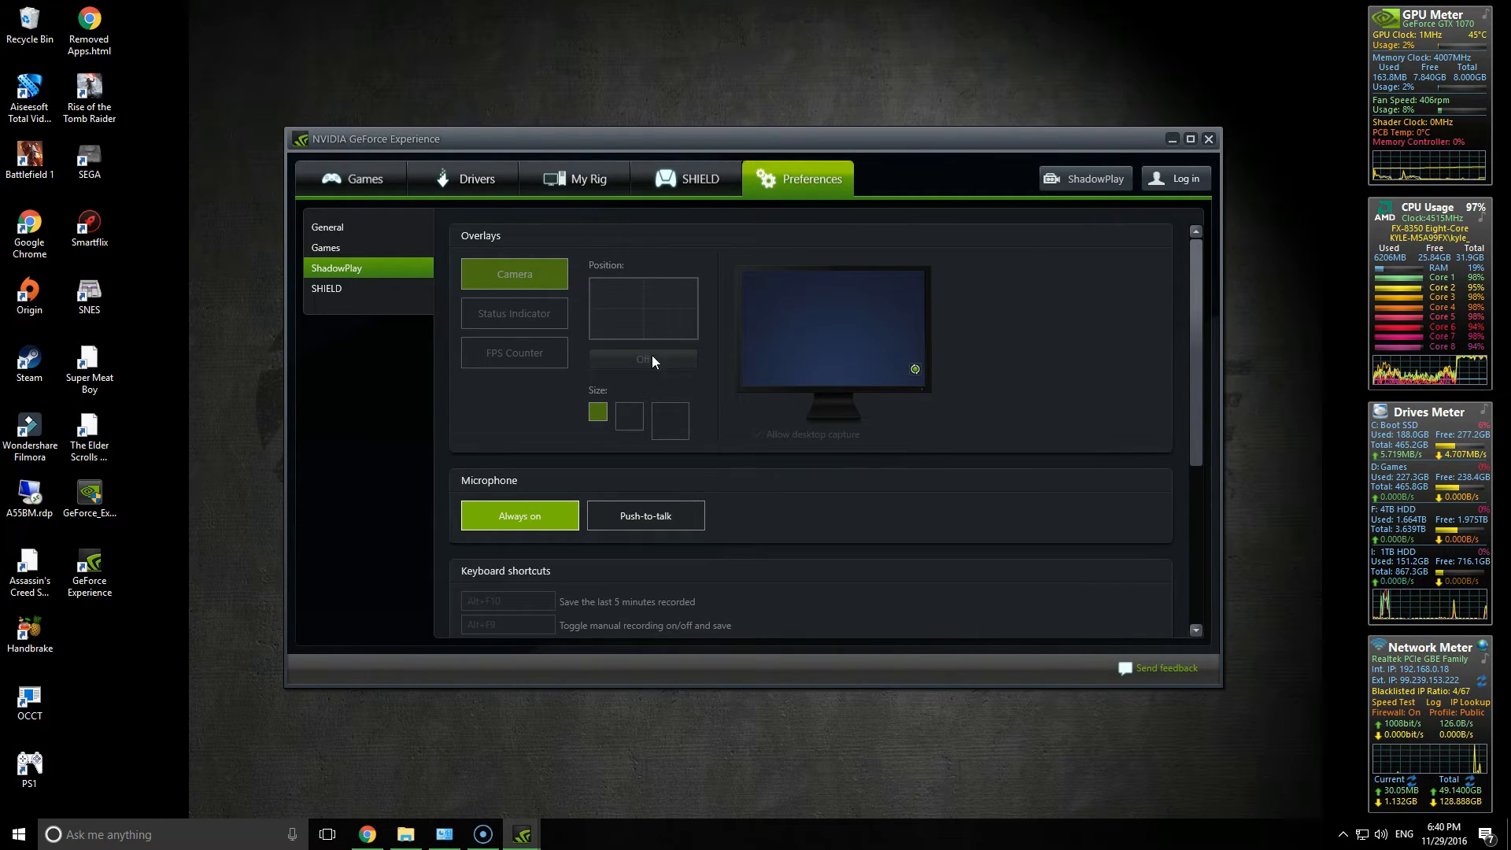
mouse_move(384, 155)
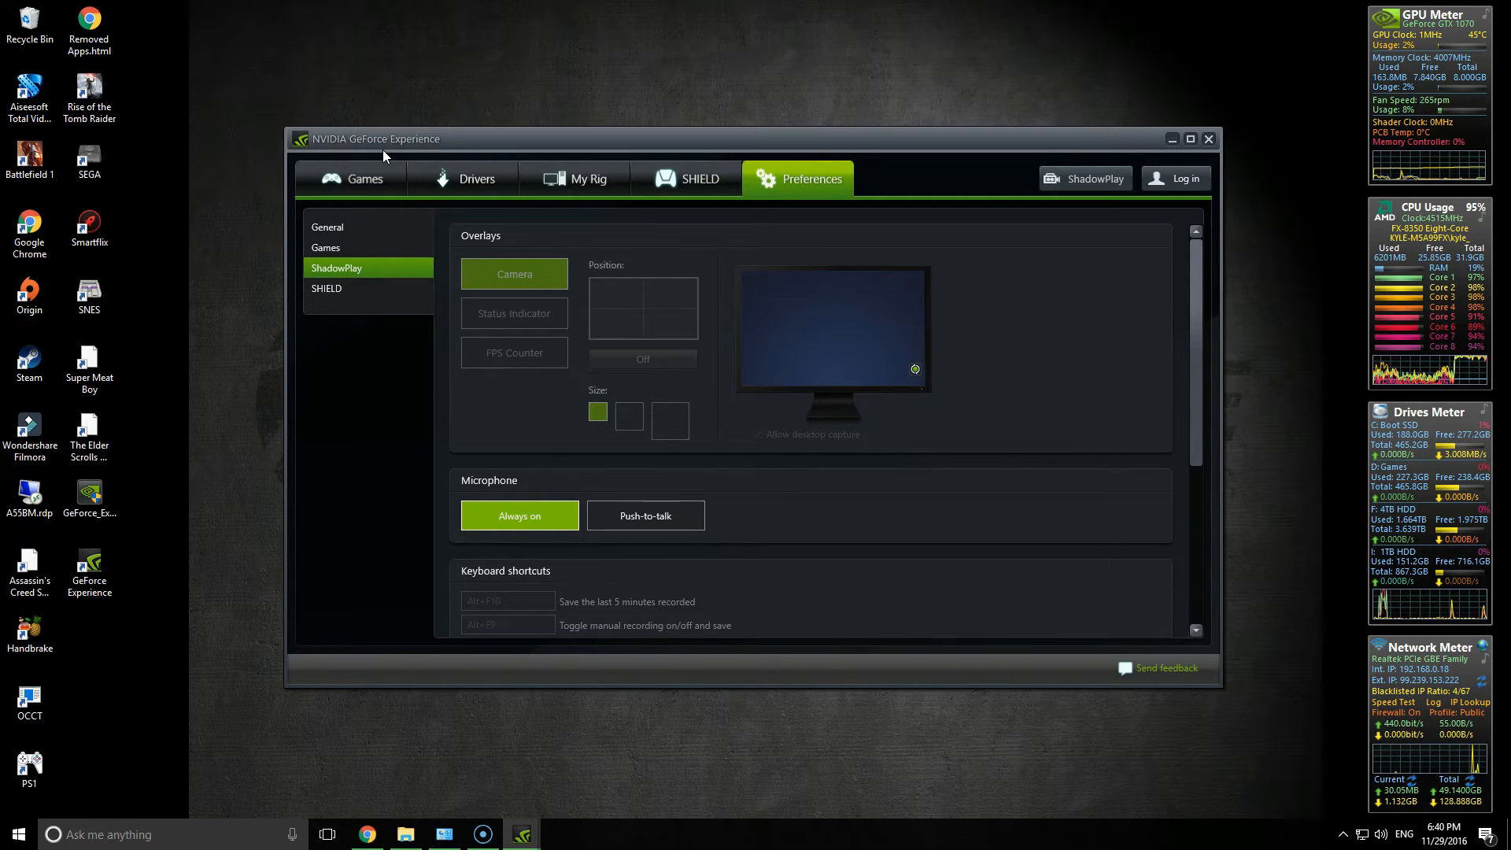